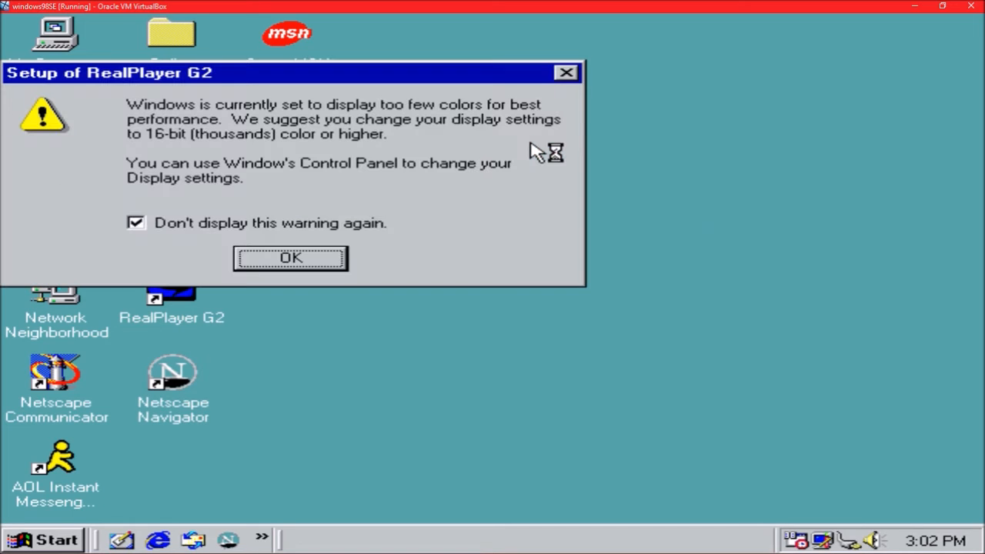
Dismiss the RealPlayer G2 colour-depth warning with 'Don't display again' checked
click(290, 257)
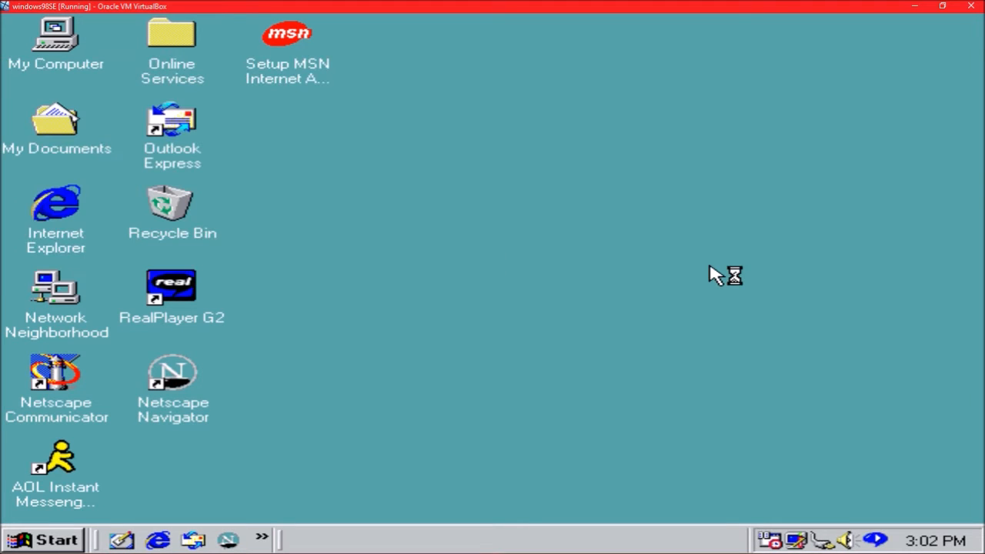
mouse_move(700, 270)
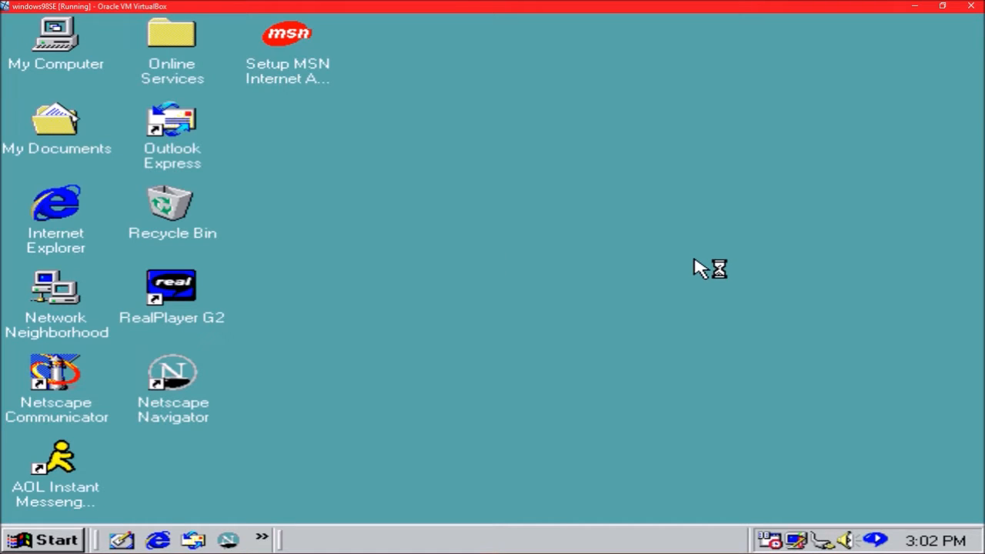
mouse_move(438, 212)
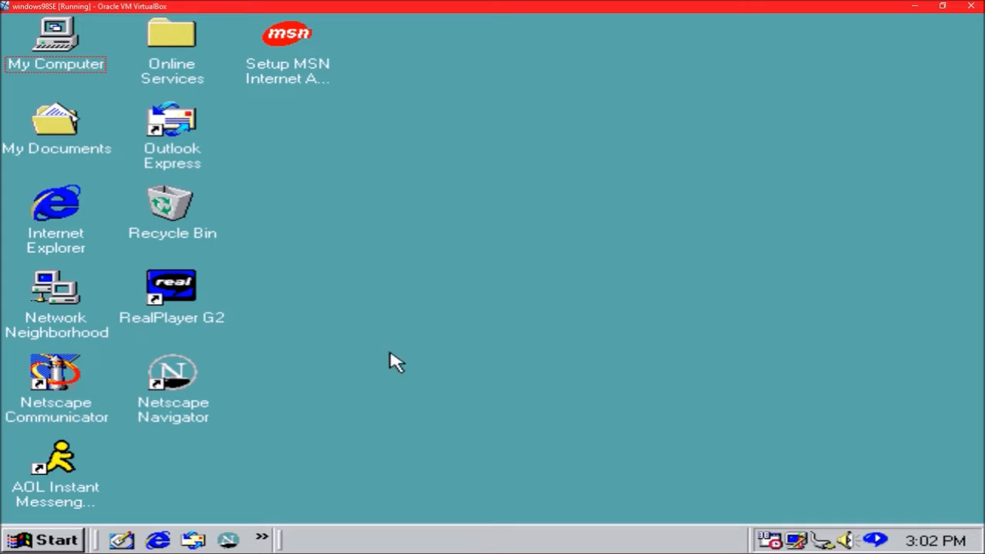
Reach Control Panel via Start > Settings and scroll to the remaining icons
click(43, 539)
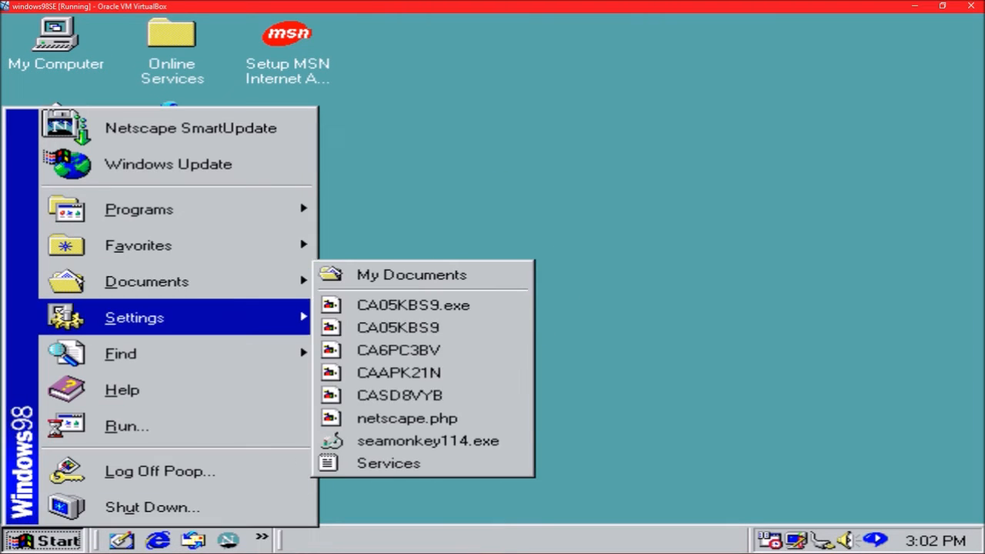
click(539, 308)
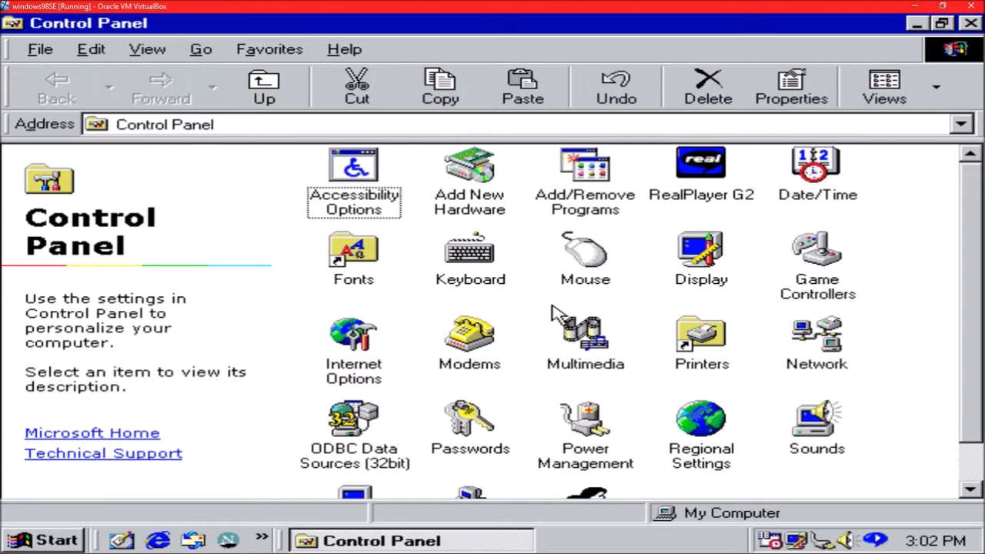
scroll(down, 3)
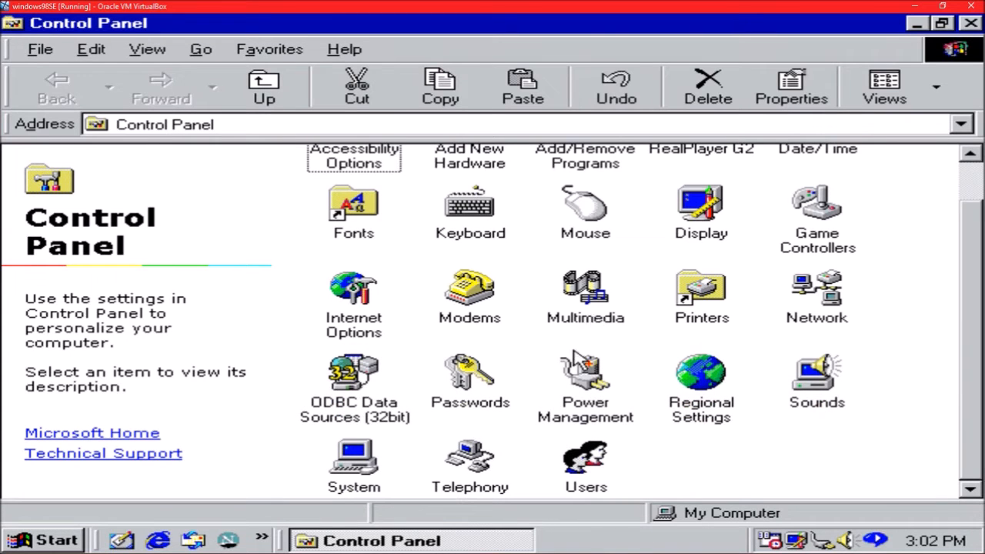
mouse_move(686, 325)
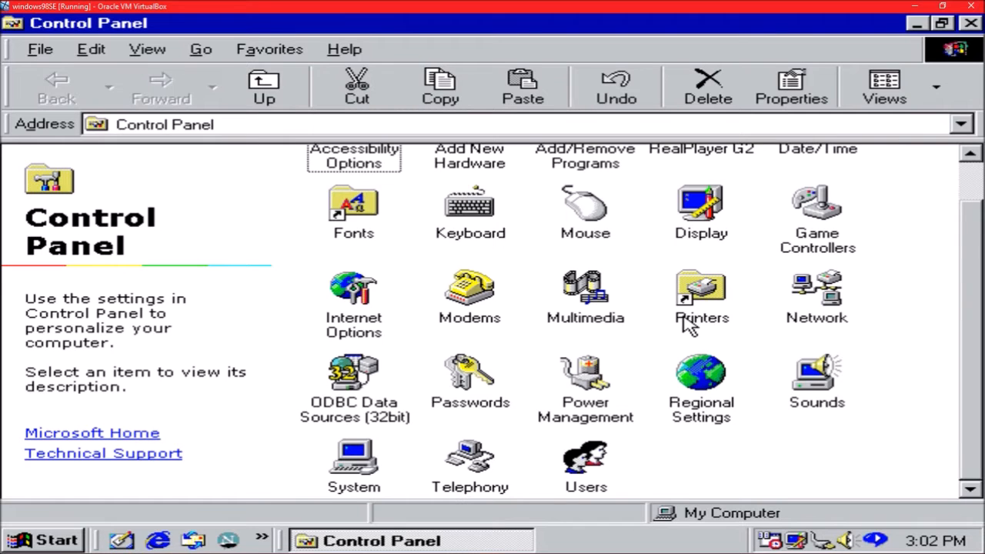
mouse_move(800, 367)
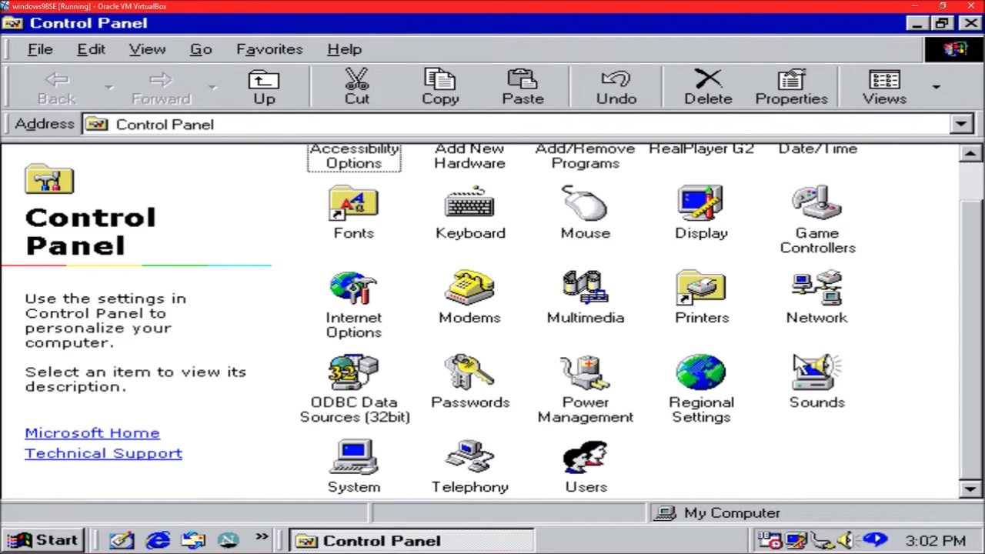
In Sounds Properties, preview the Asterisk, Critical Stop, Default sound and Exclamation events
double_click(815, 377)
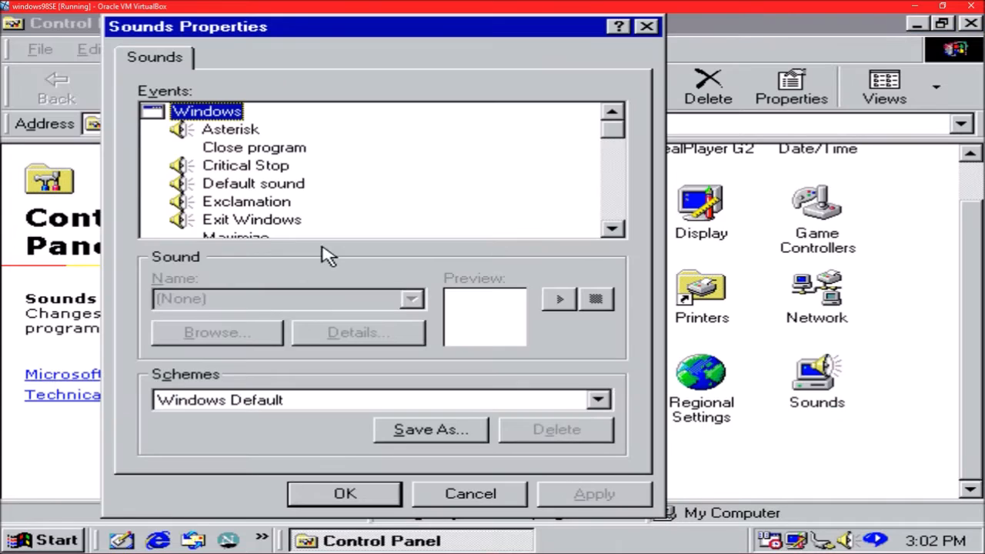
click(231, 129)
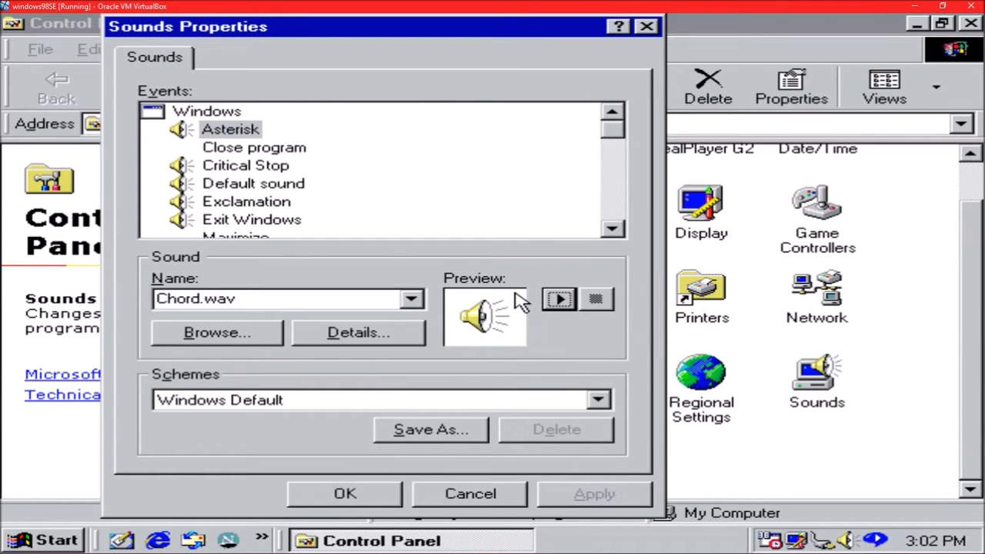
click(254, 148)
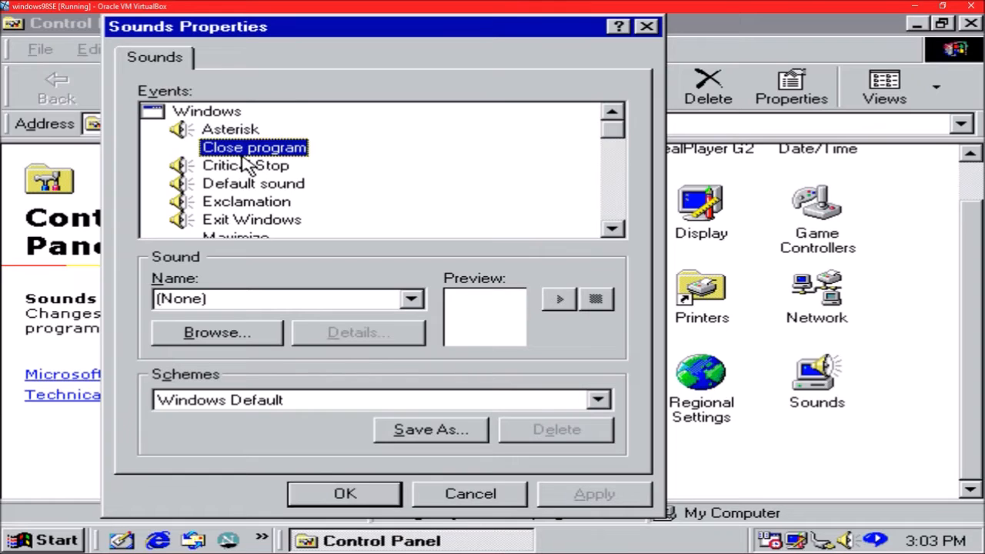
click(246, 166)
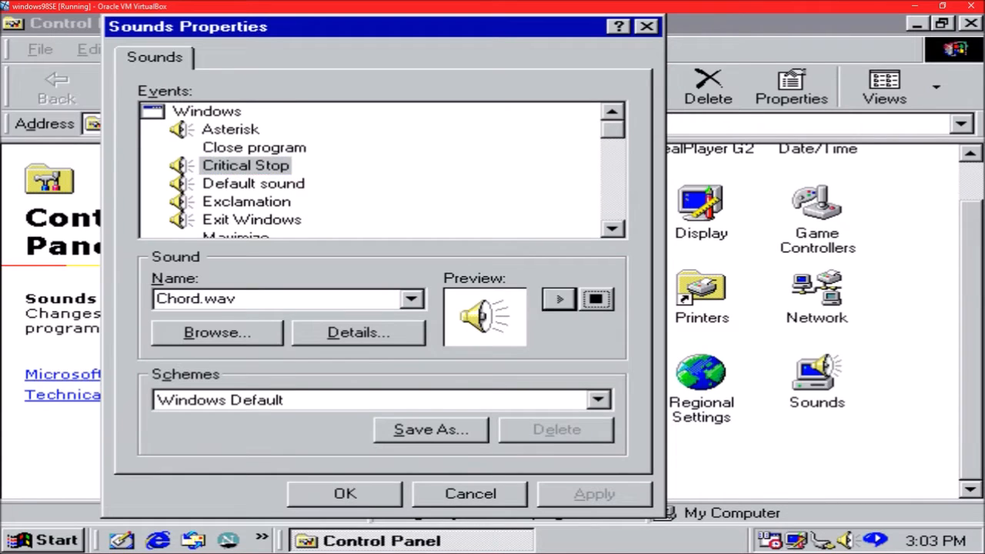
click(253, 183)
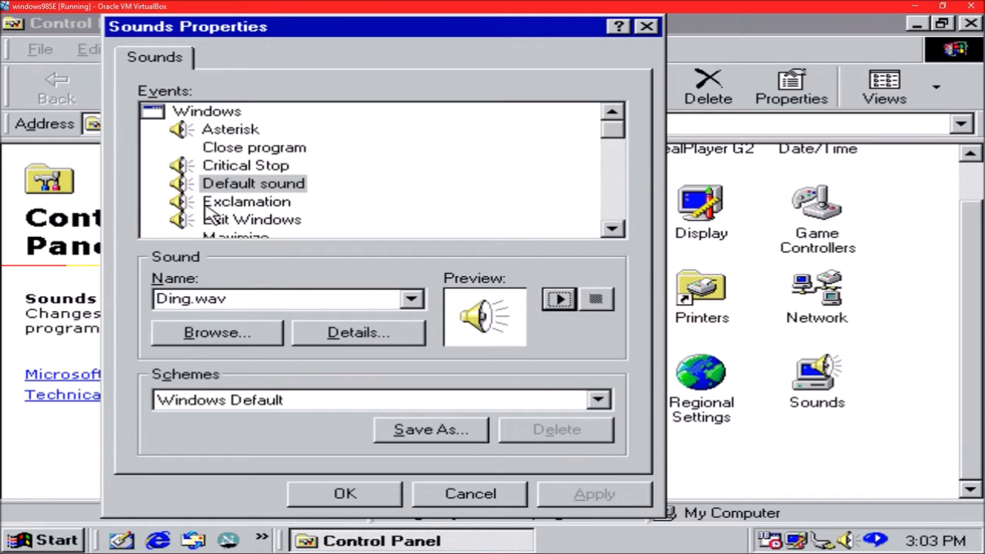
click(246, 200)
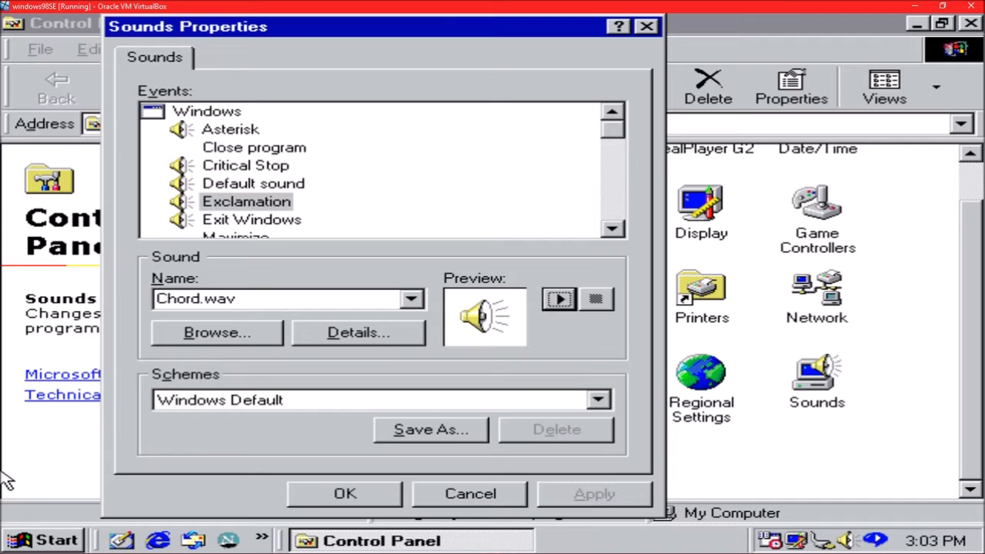
click(557, 298)
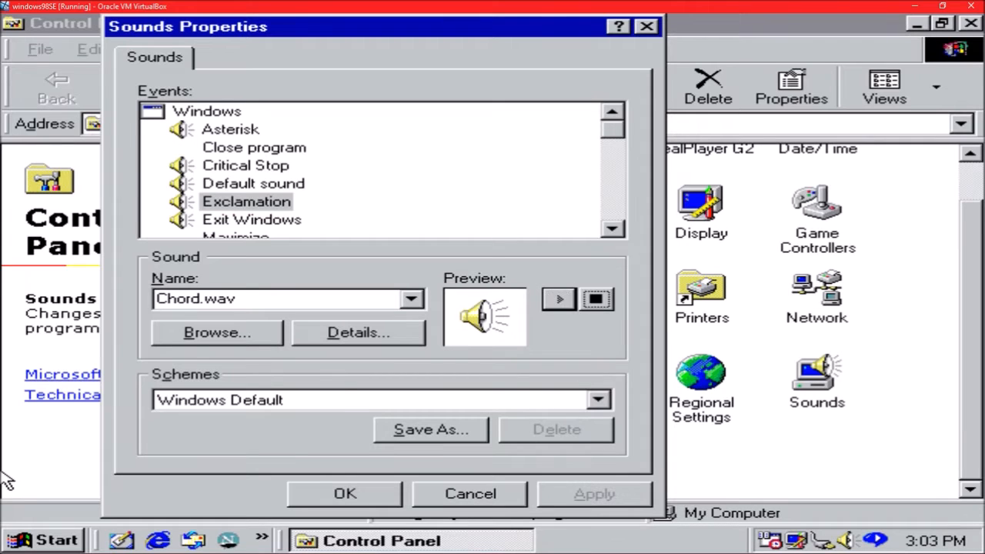
click(557, 298)
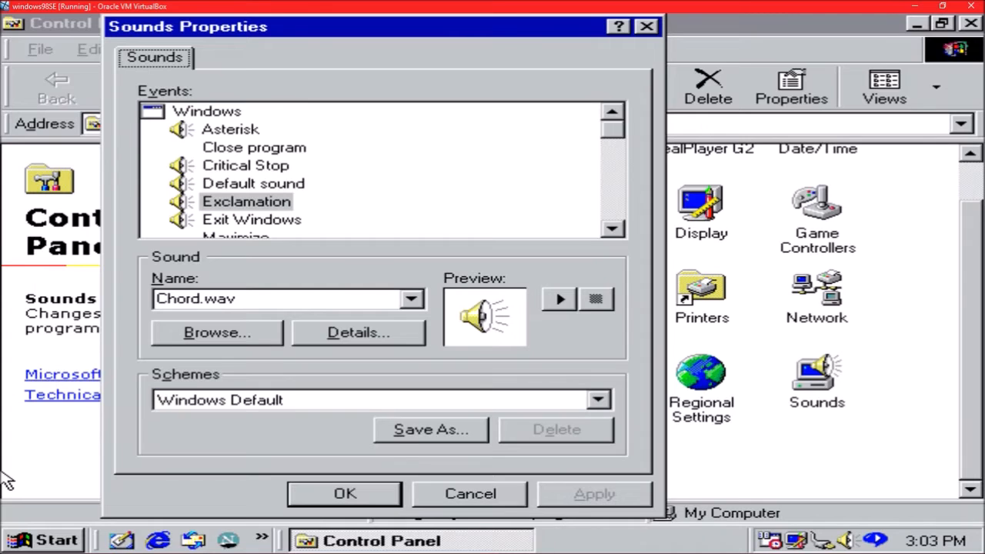
Preview the Exit Windows, New Mail Notification and Start Windows (The Microsoft Sound) events
click(252, 219)
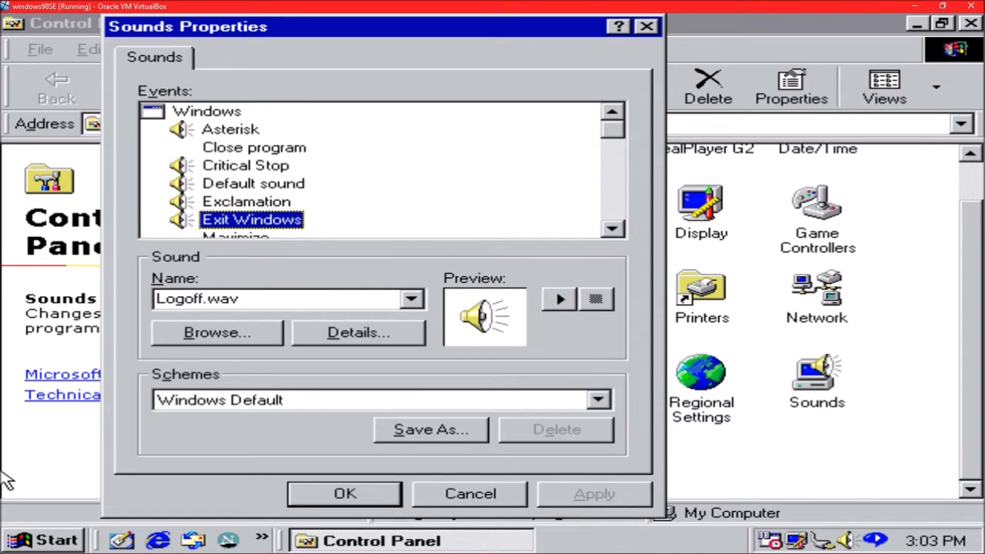
click(280, 219)
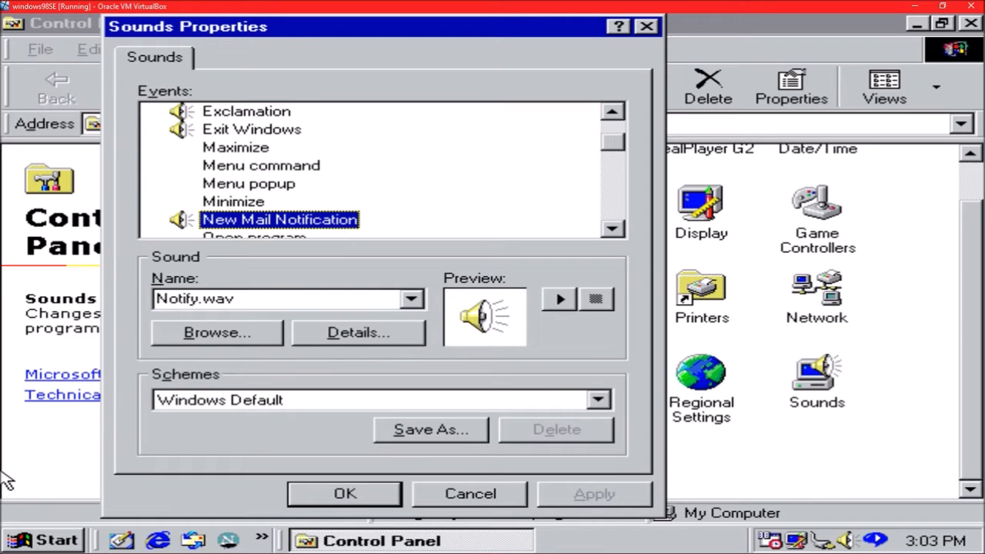
mouse_move(354, 28)
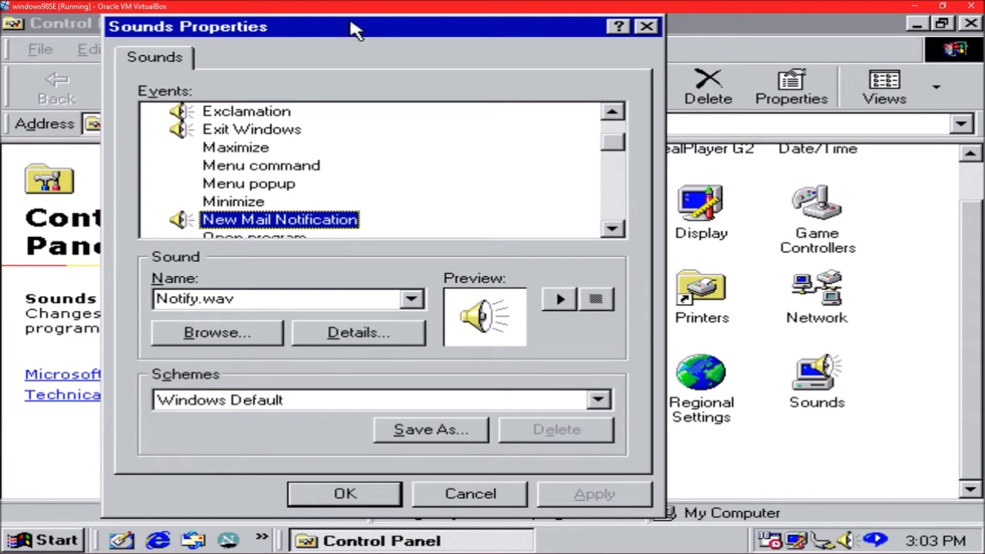
click(246, 111)
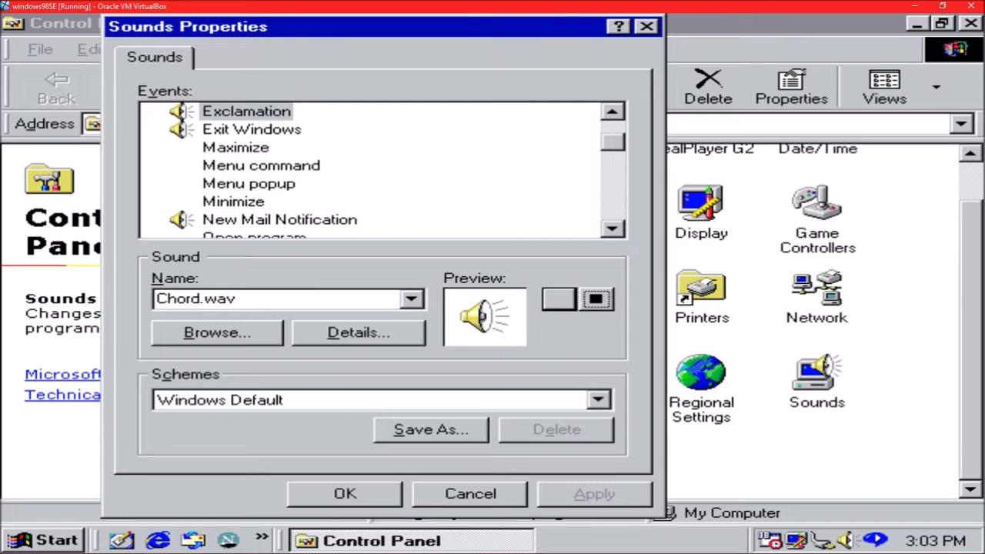
click(252, 129)
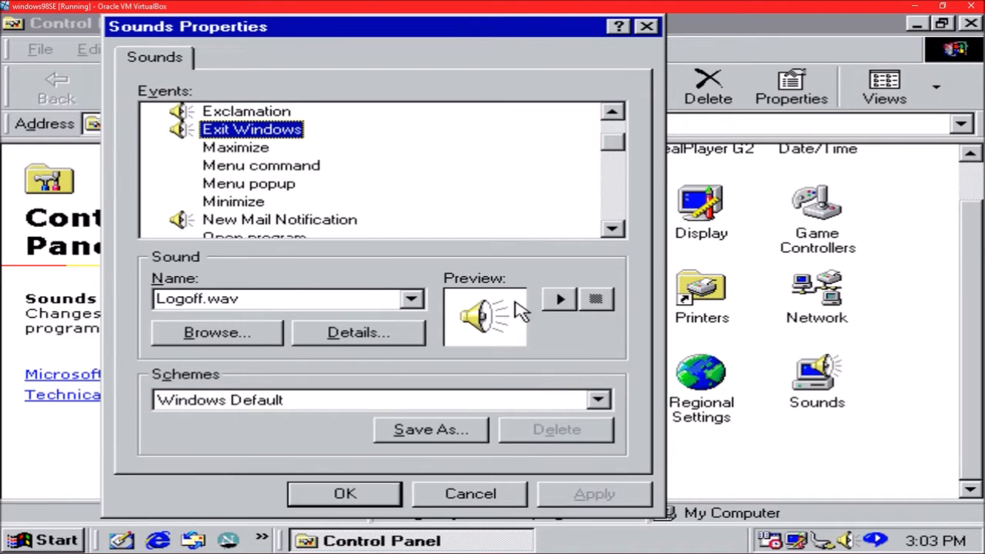
click(559, 299)
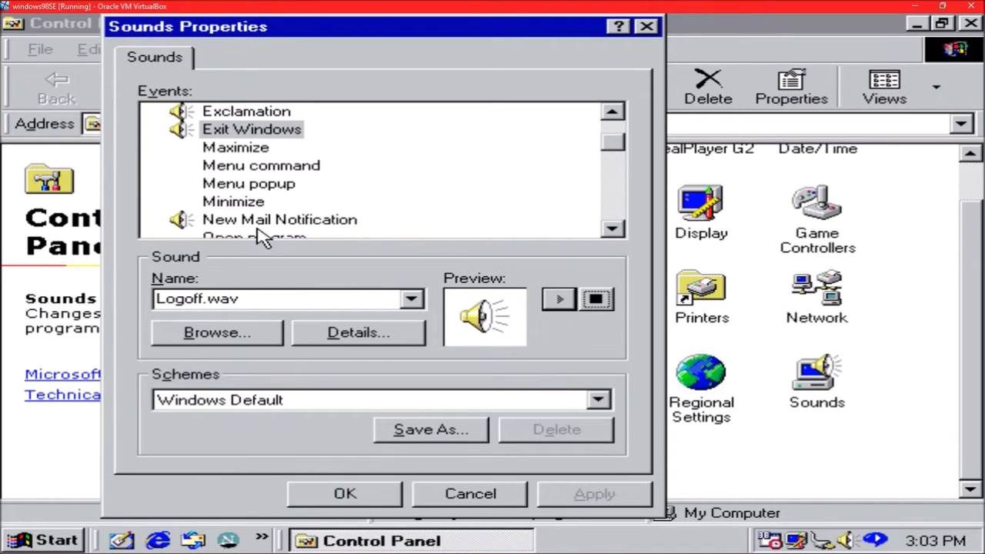
click(280, 218)
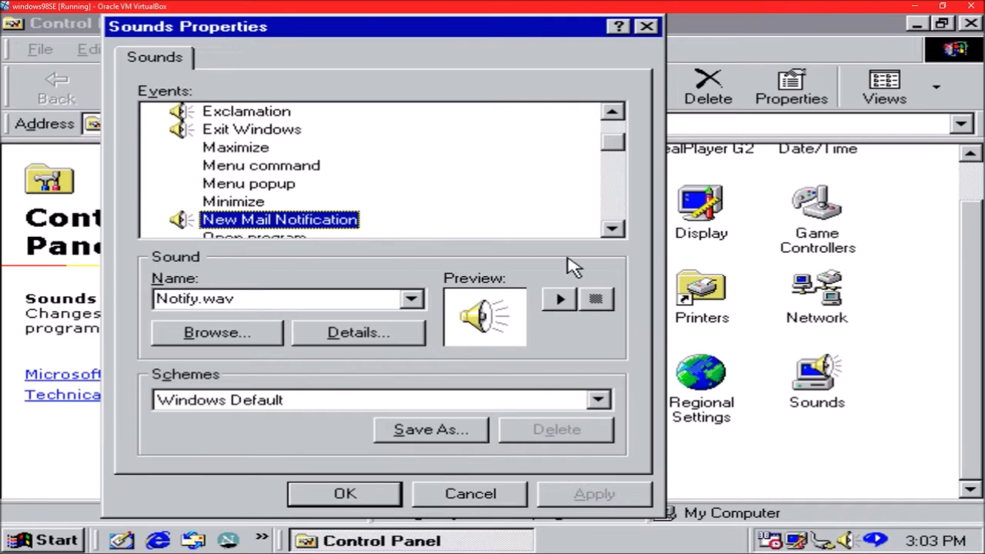
click(559, 299)
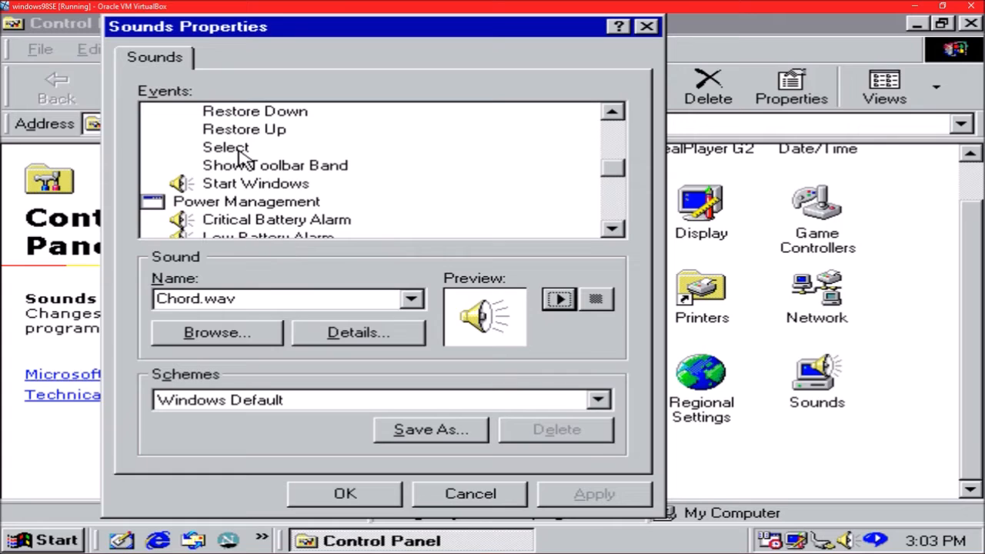
click(255, 183)
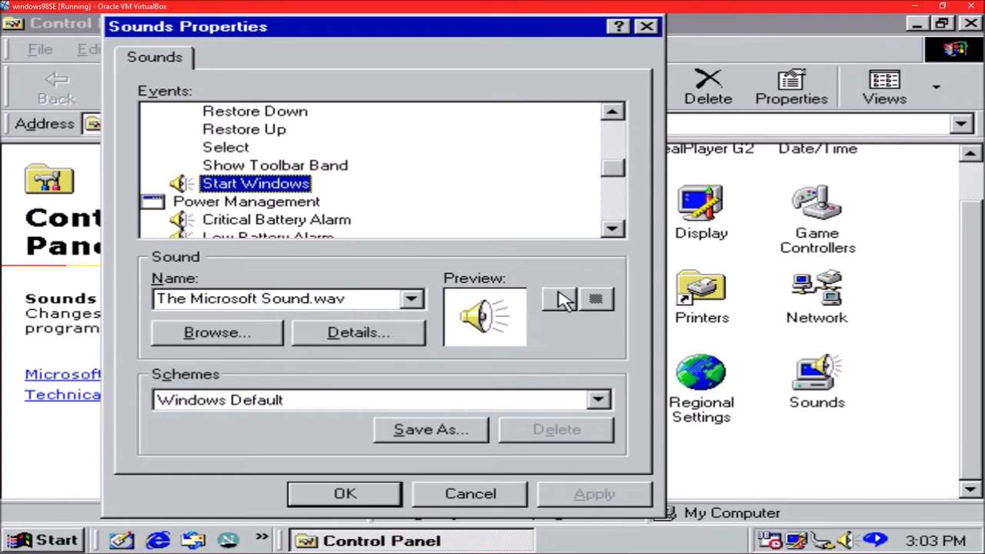
click(557, 299)
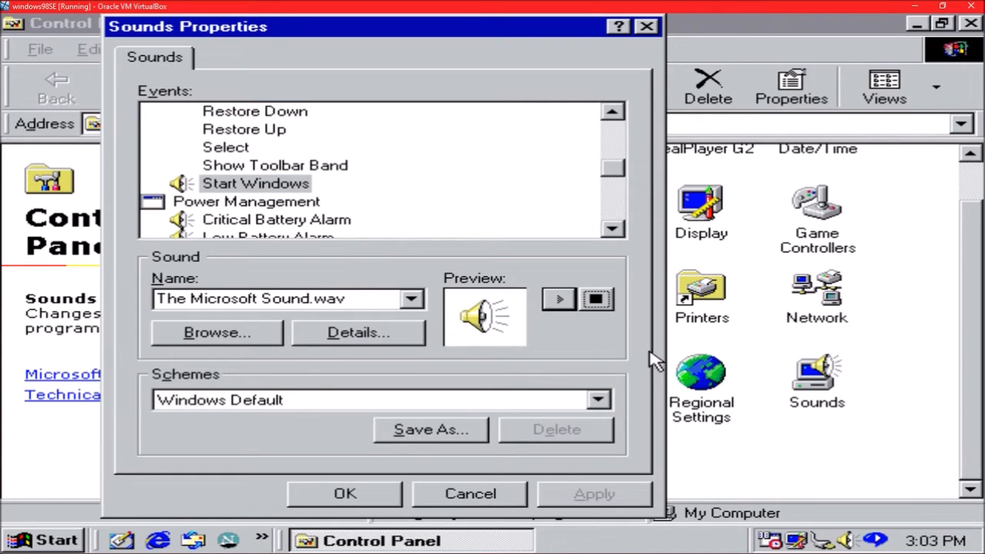
mouse_move(969, 541)
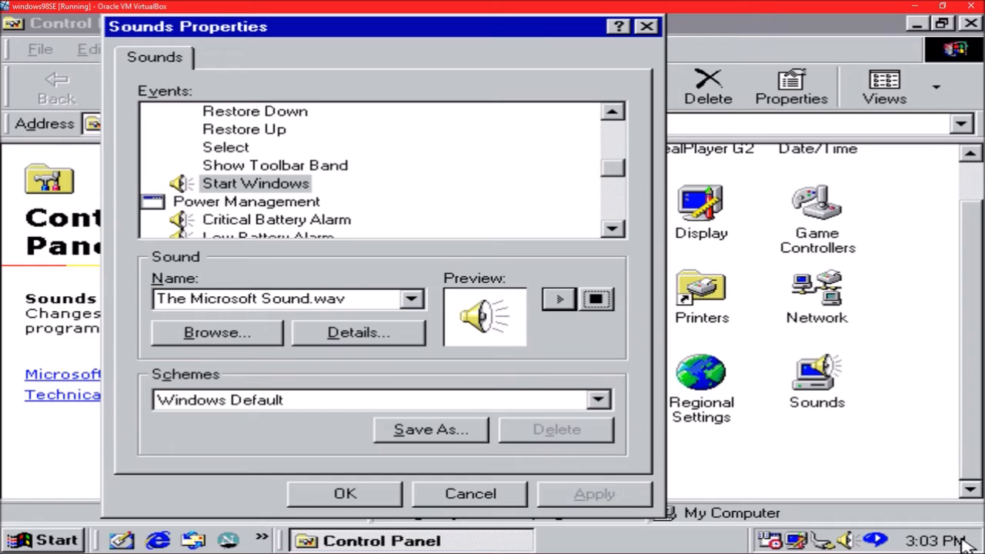
Adjust the system volume, reopen Sounds and preview Critical Battery Alarm and Empty Recycle Bin
click(557, 299)
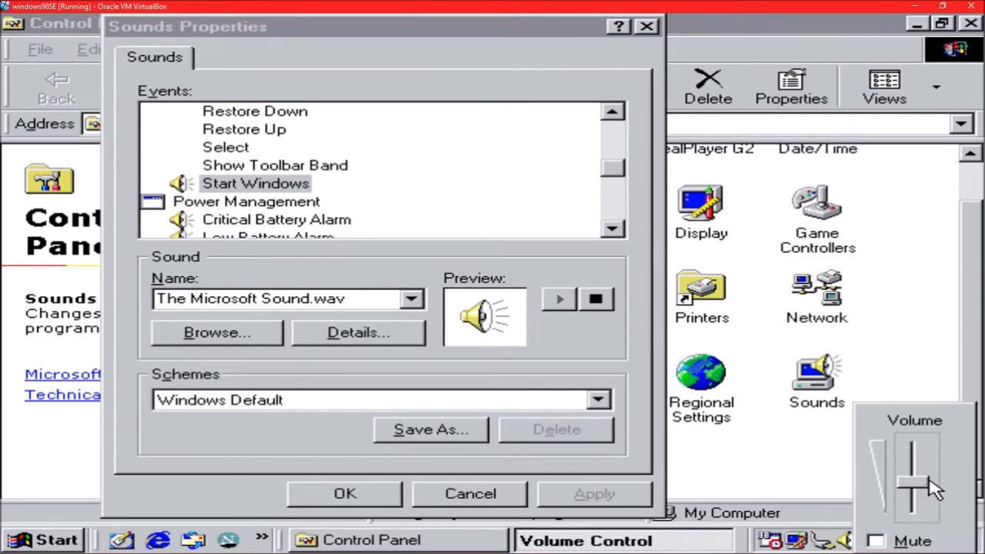
click(469, 493)
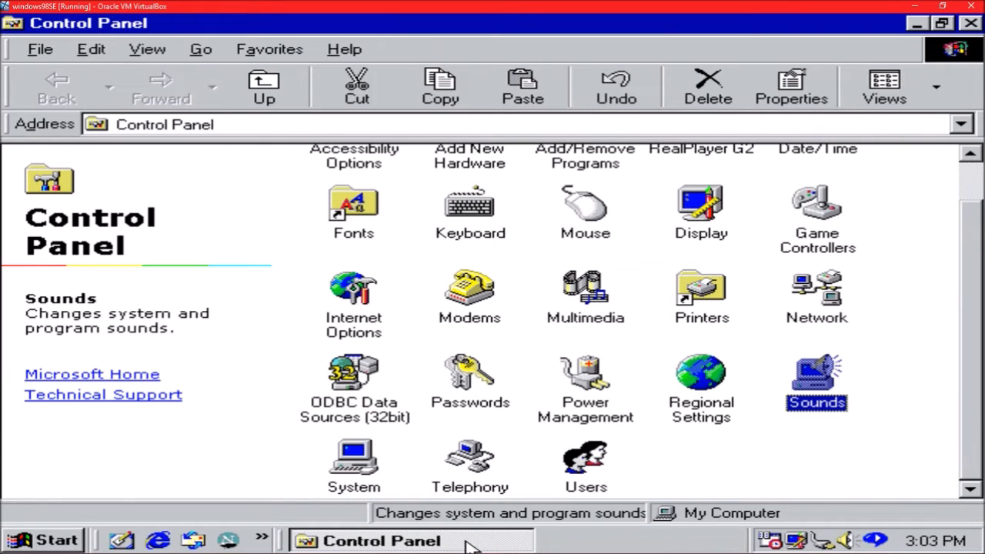
double_click(816, 377)
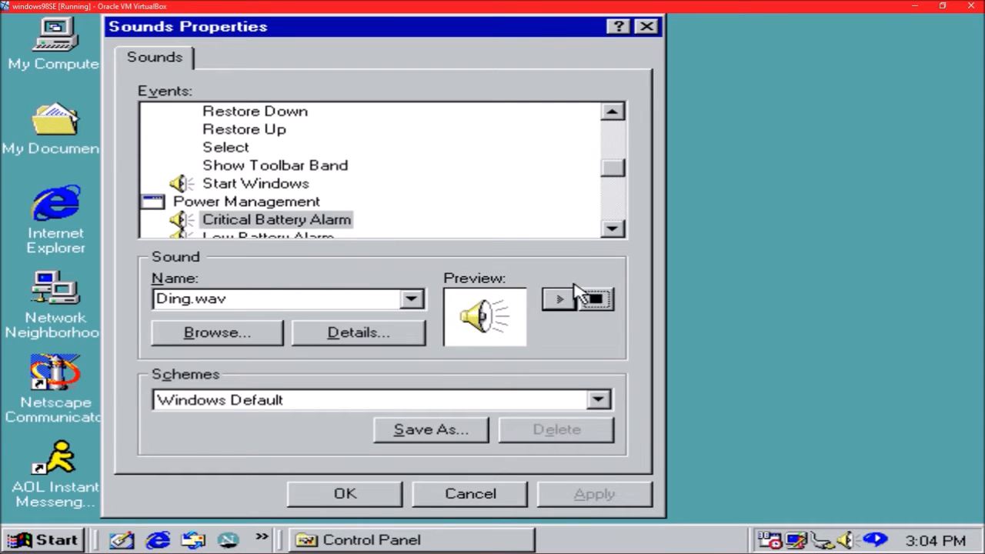
click(612, 229)
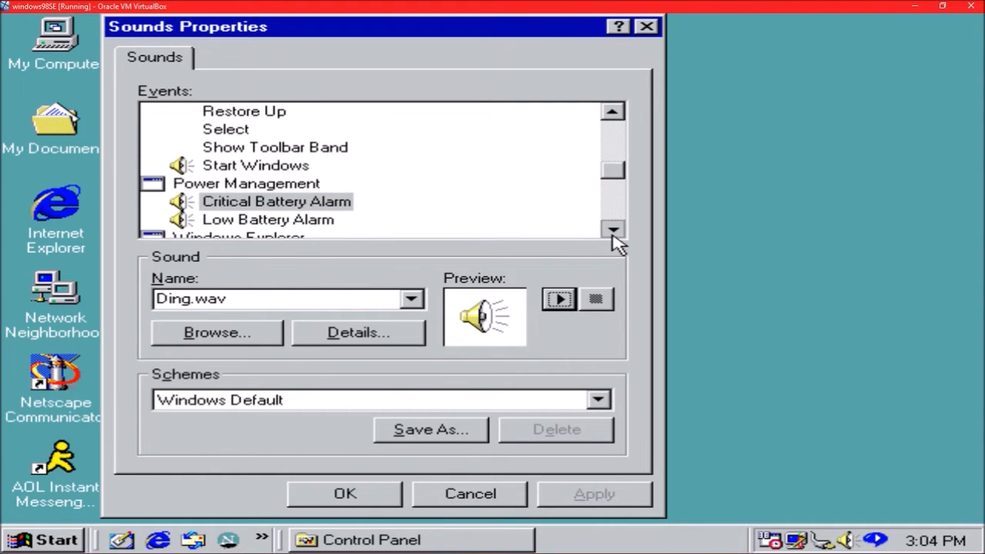
click(612, 231)
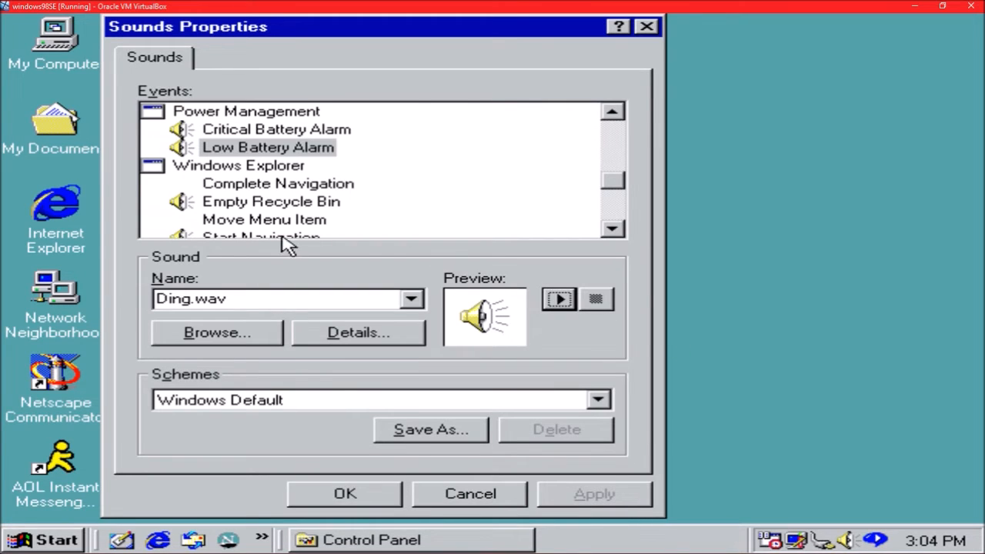
click(271, 200)
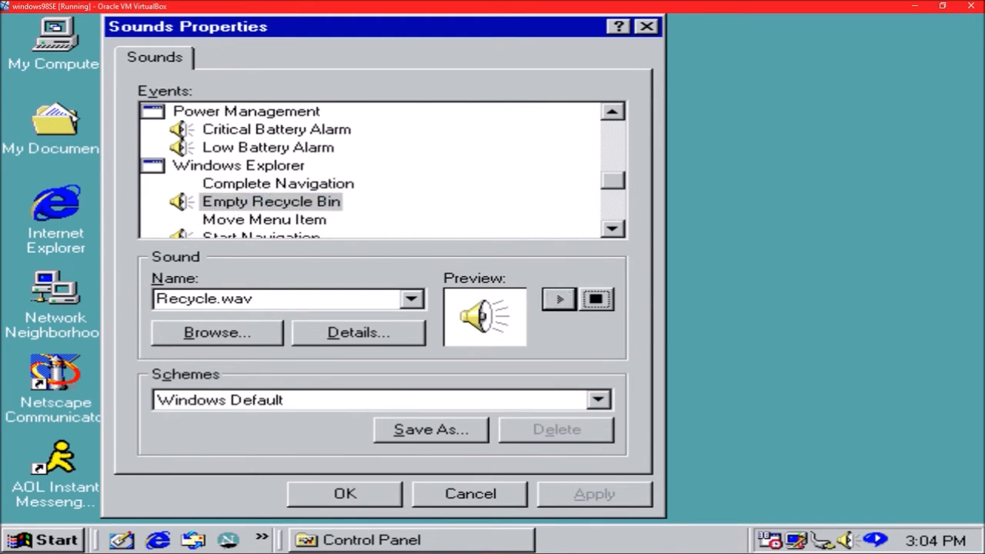
Preview the Navigation sounds and NetMeeting Person Joins, Person Leaves and Receive Request to Join
click(277, 130)
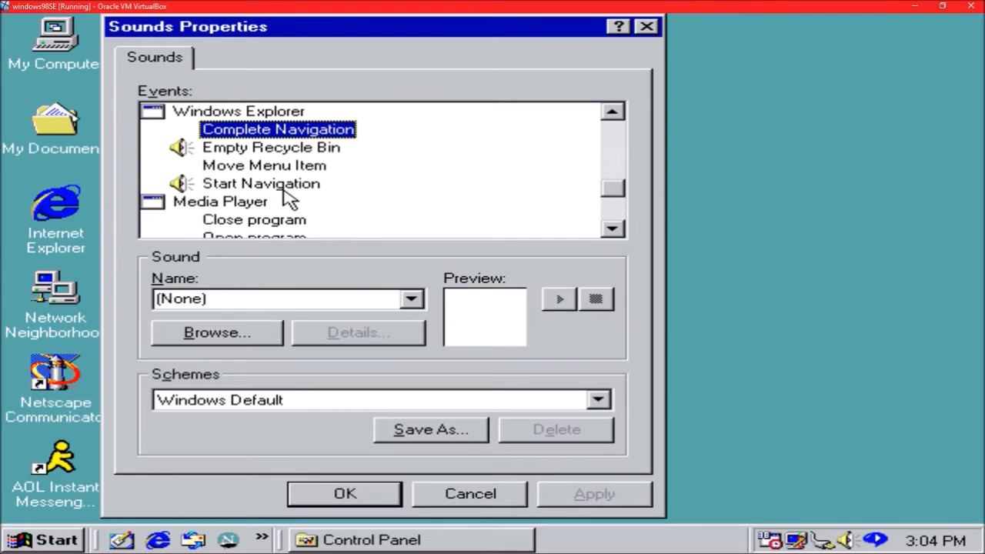
click(262, 183)
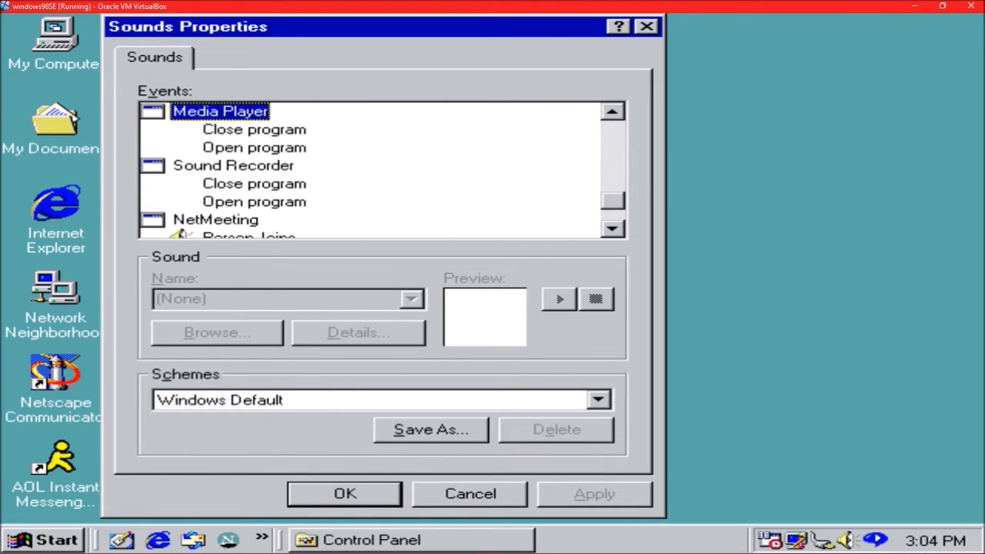
click(249, 183)
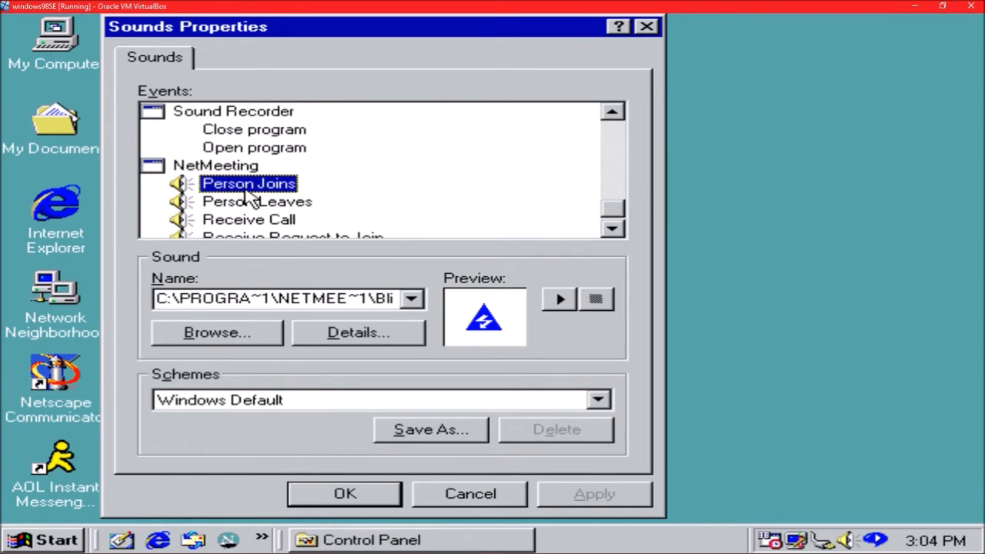
click(557, 298)
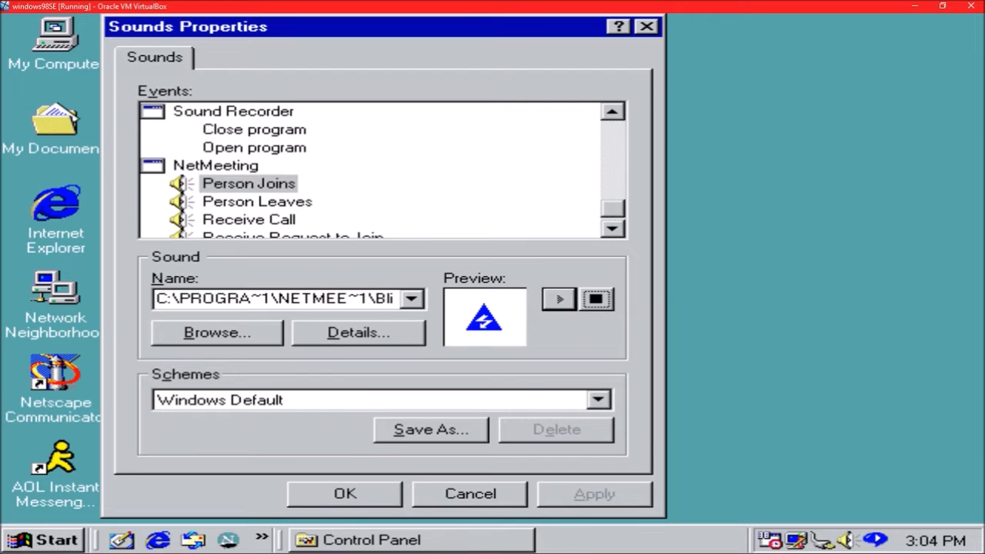
click(257, 200)
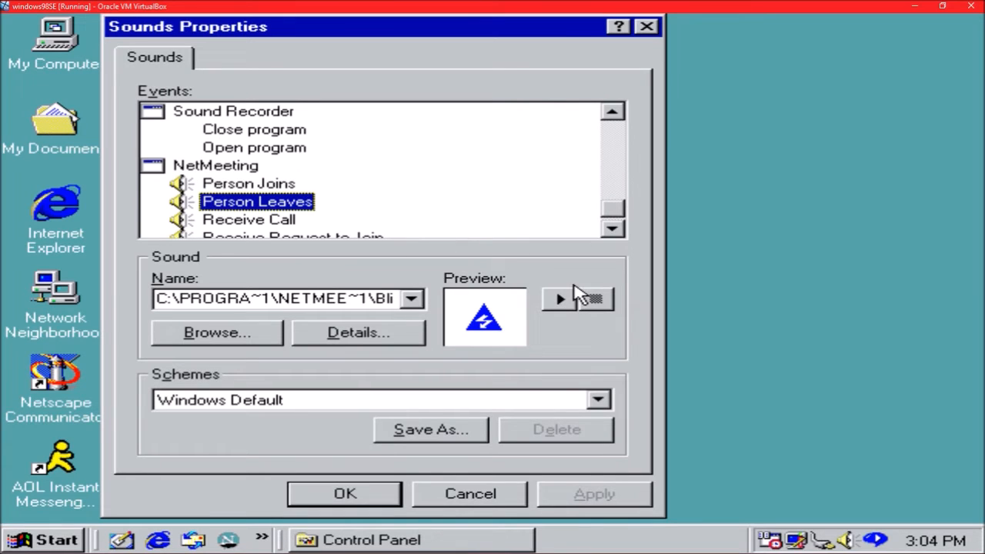
click(249, 218)
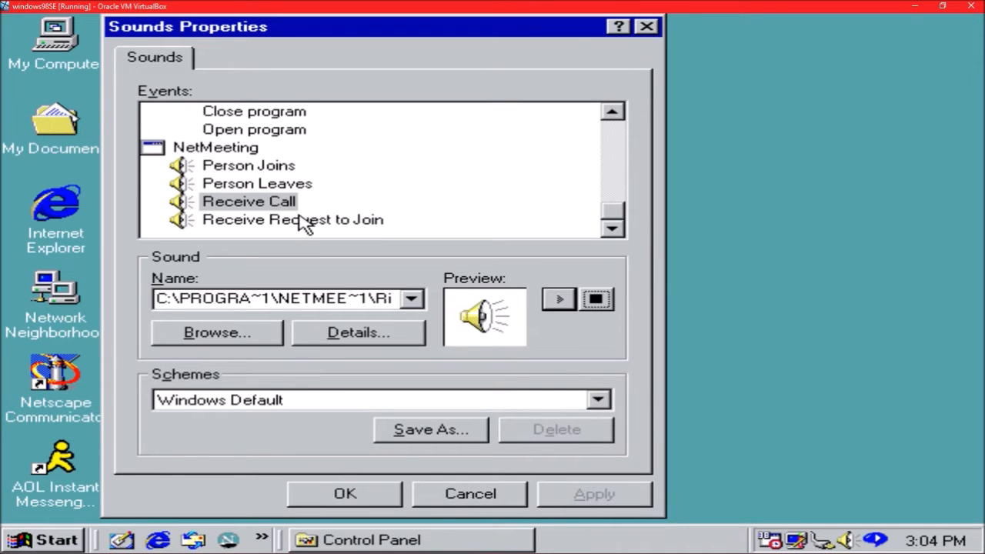
click(292, 218)
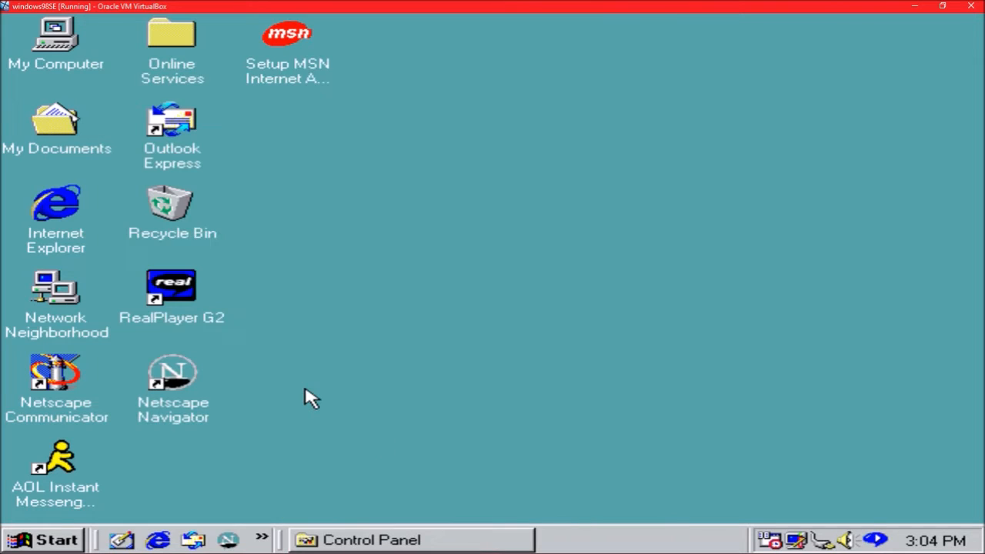
click(56, 44)
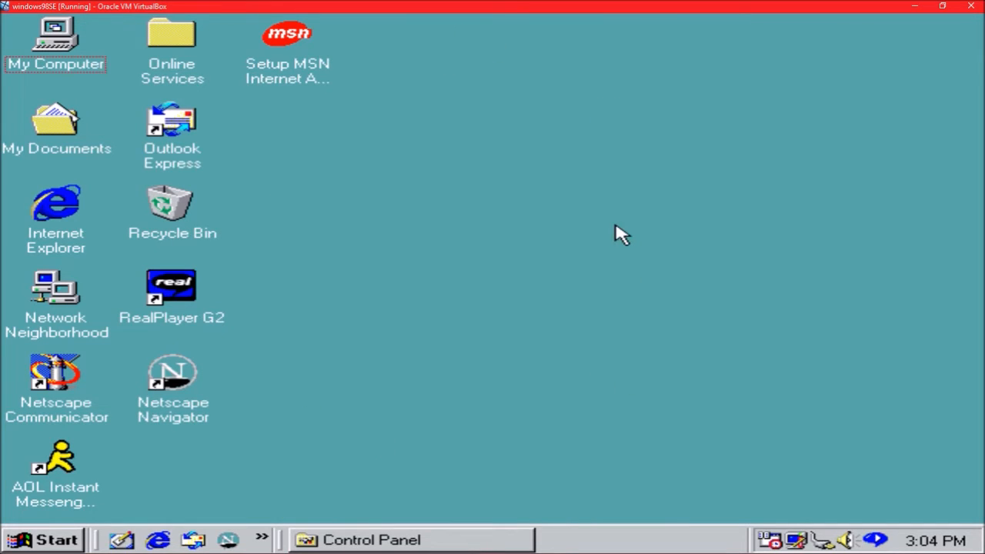
mouse_move(166, 397)
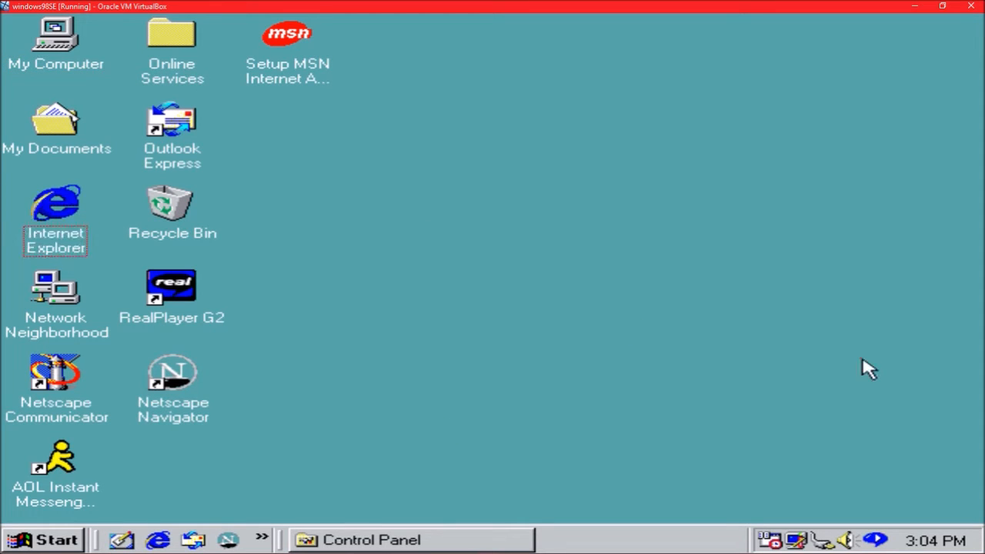
click(172, 374)
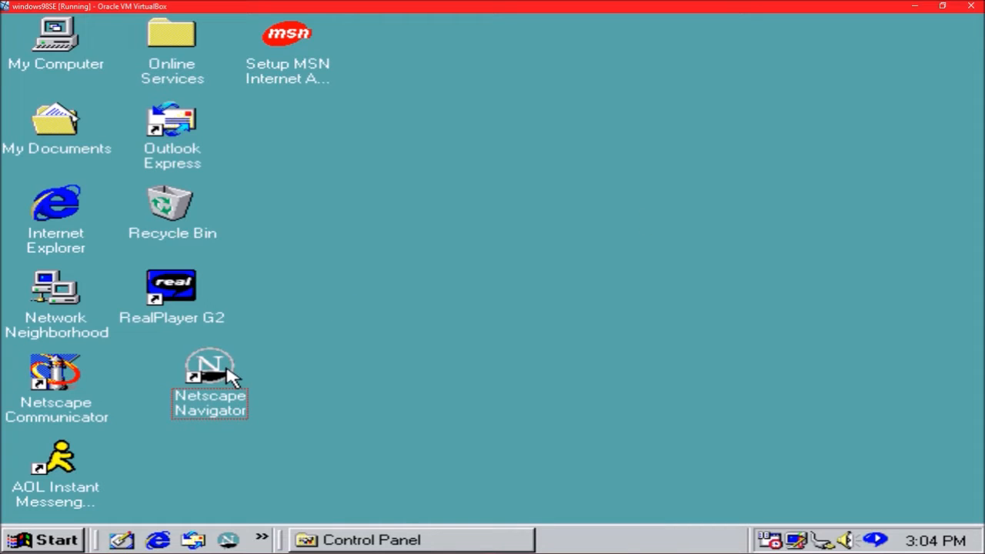
Launch Netscape Navigator from the desktop and dismiss the missing M.DLL error
double_click(209, 369)
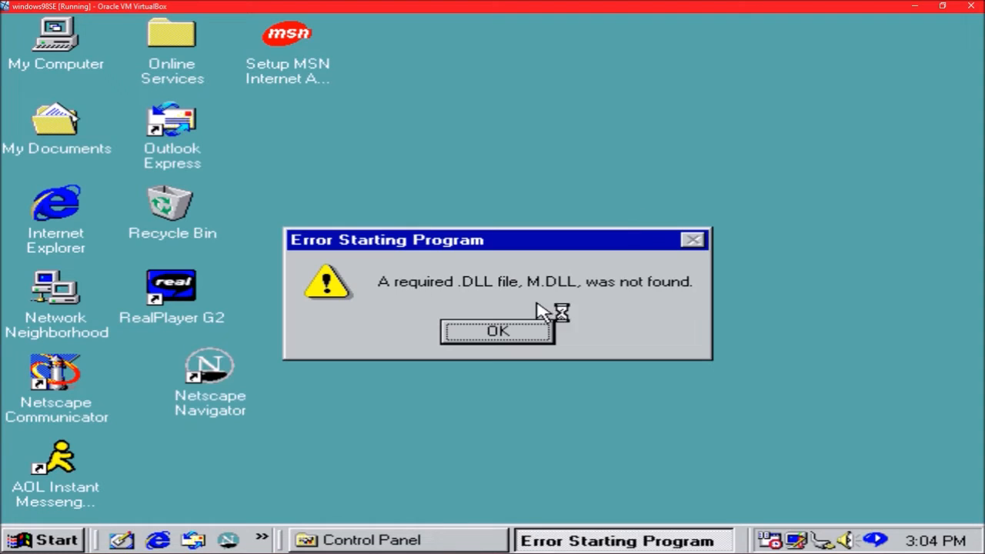
double_click(209, 367)
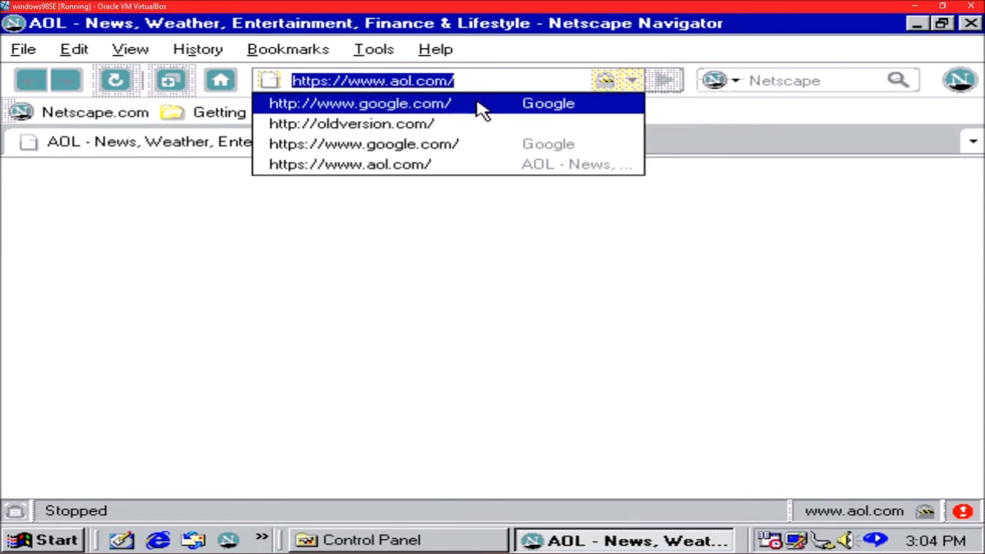
click(361, 103)
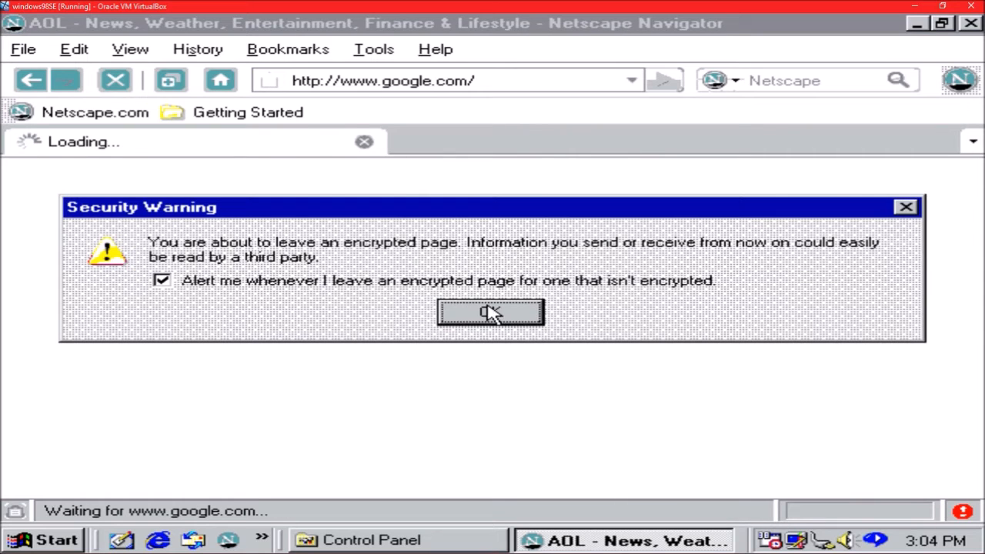
click(489, 312)
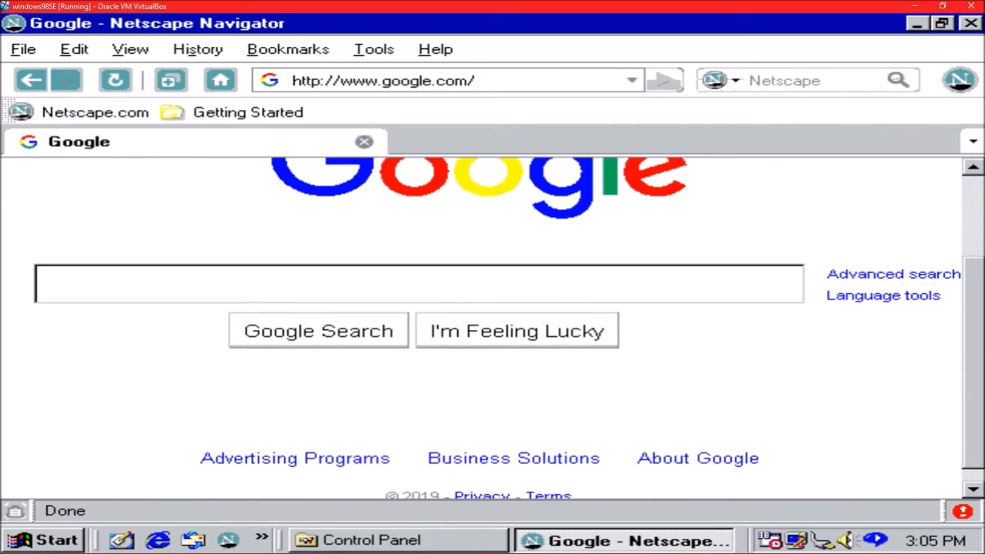
scroll(up, 3)
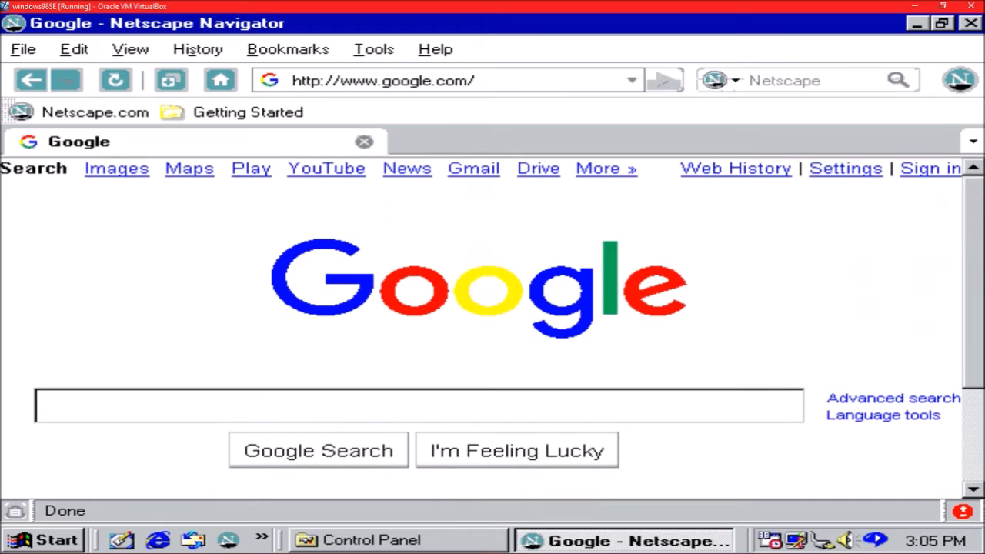
mouse_move(157, 178)
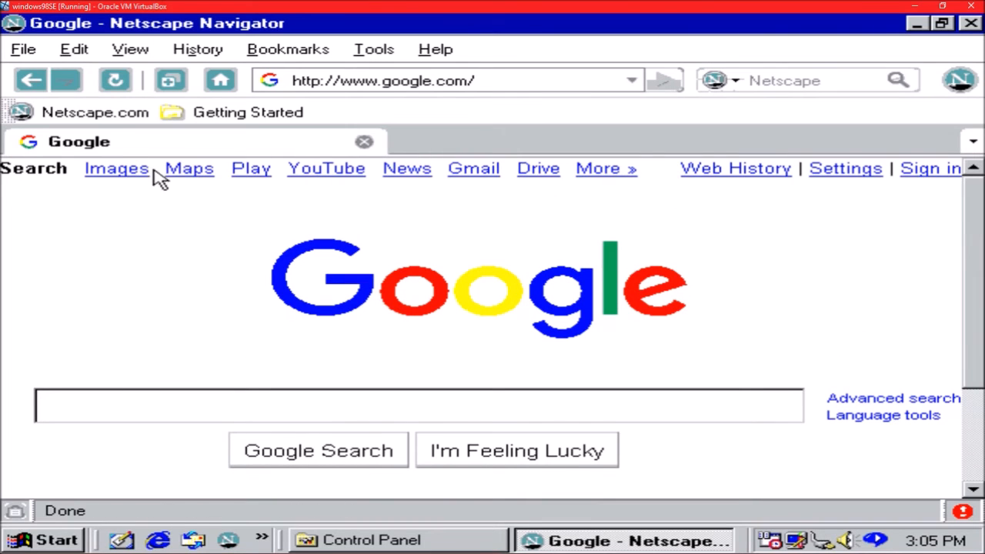
click(117, 168)
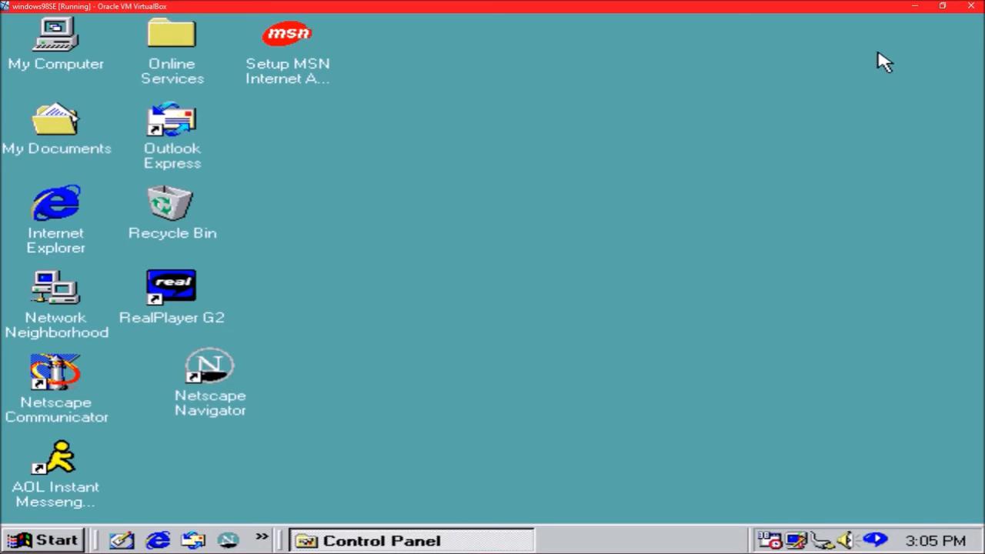
mouse_move(157, 377)
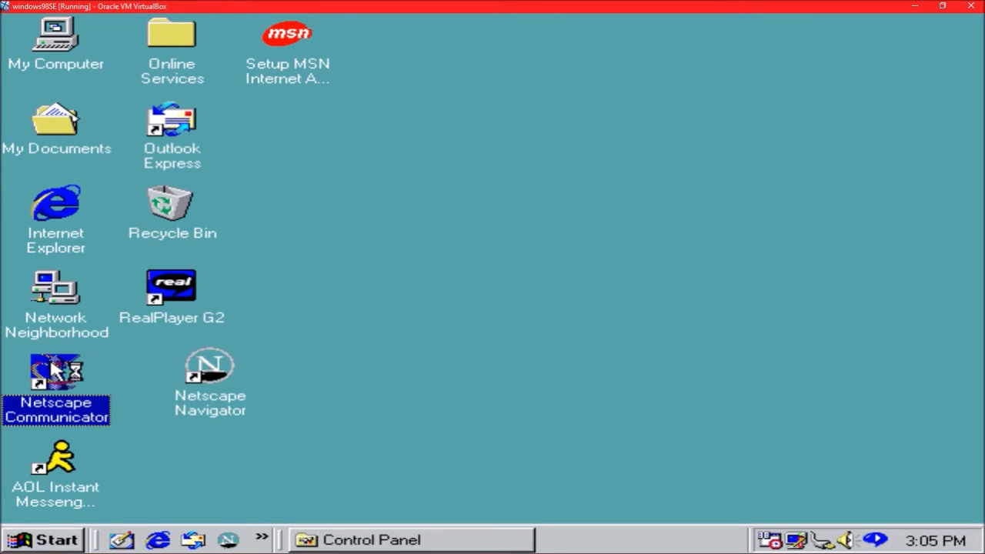
double_click(56, 370)
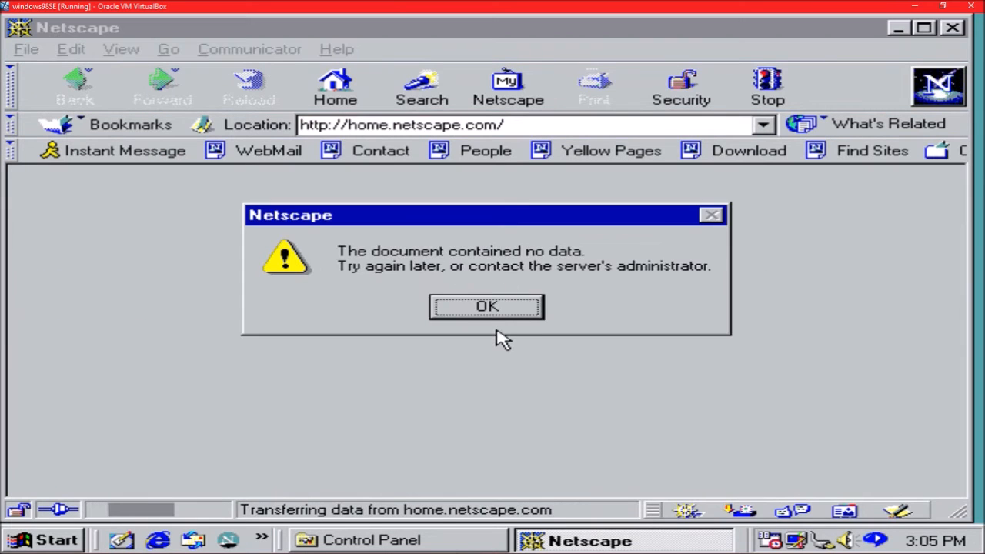
click(487, 306)
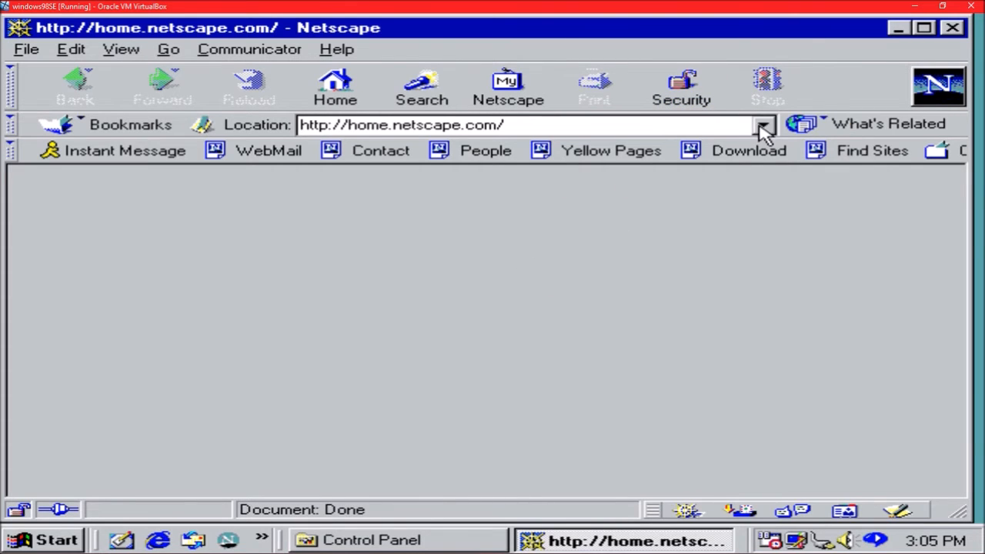
click(400, 123)
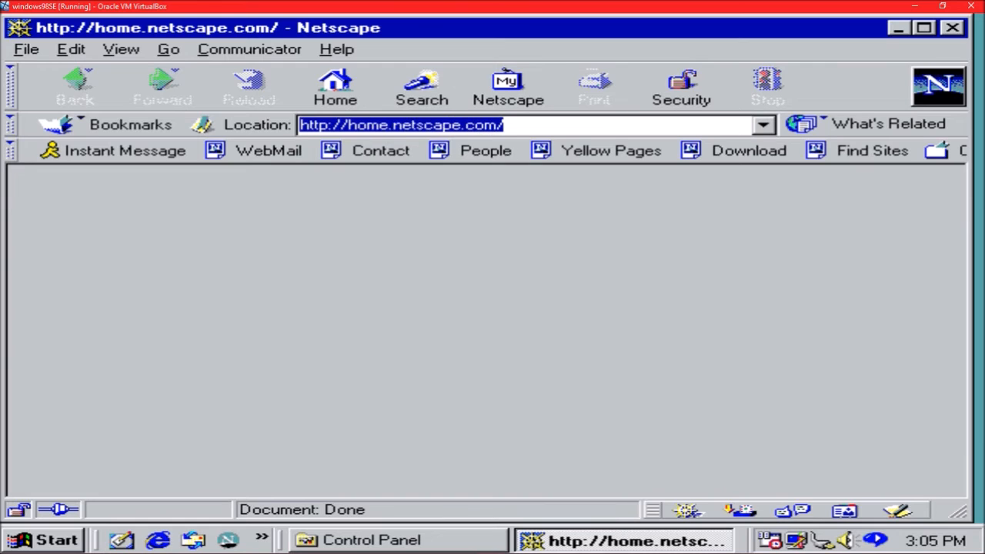
text(www.goo)
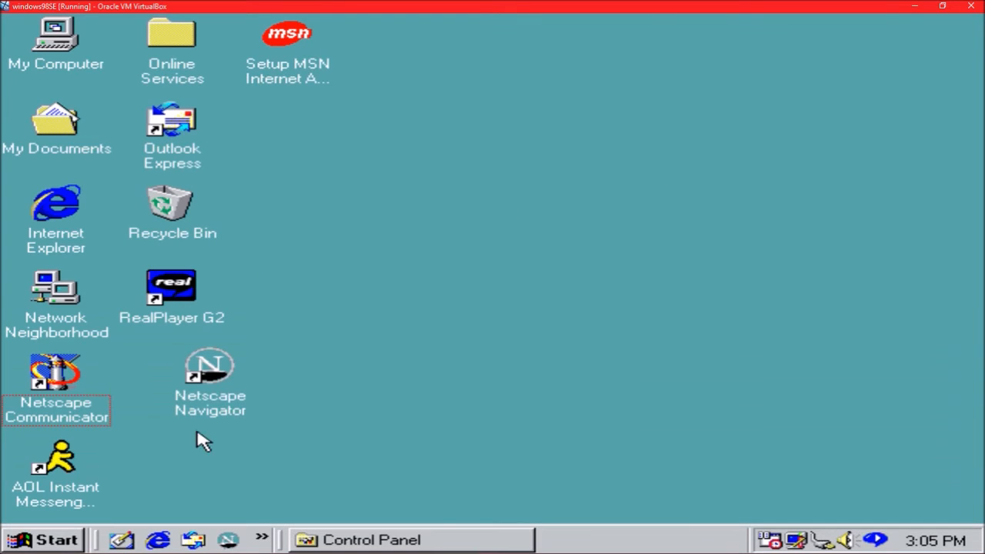
Bring up the Start menu to reach Paint under Accessories
click(43, 538)
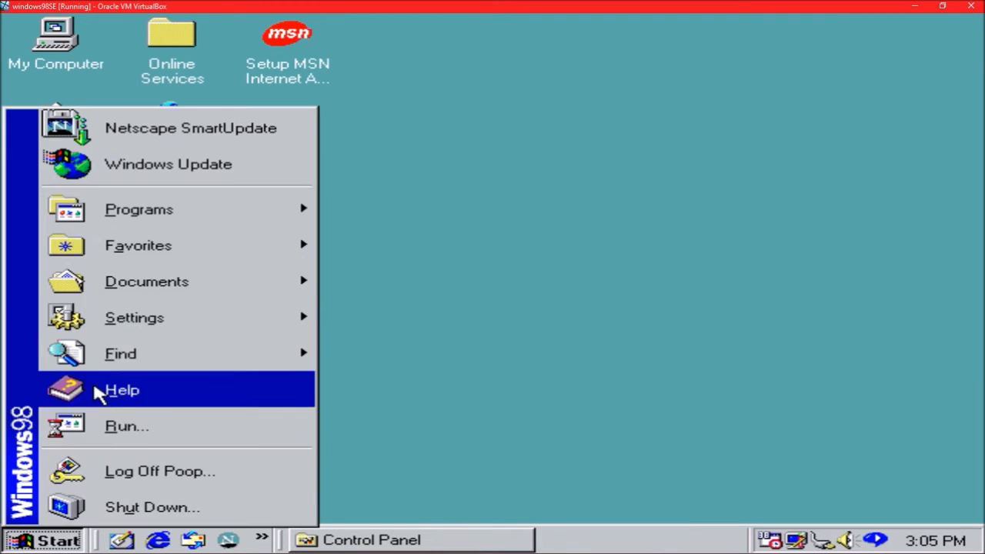
mouse_move(139, 209)
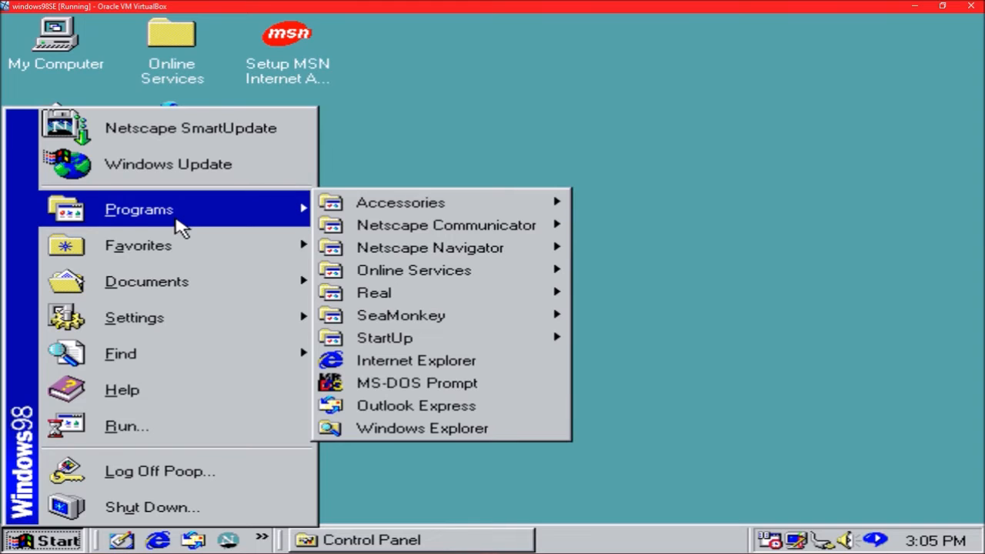
mouse_move(203, 163)
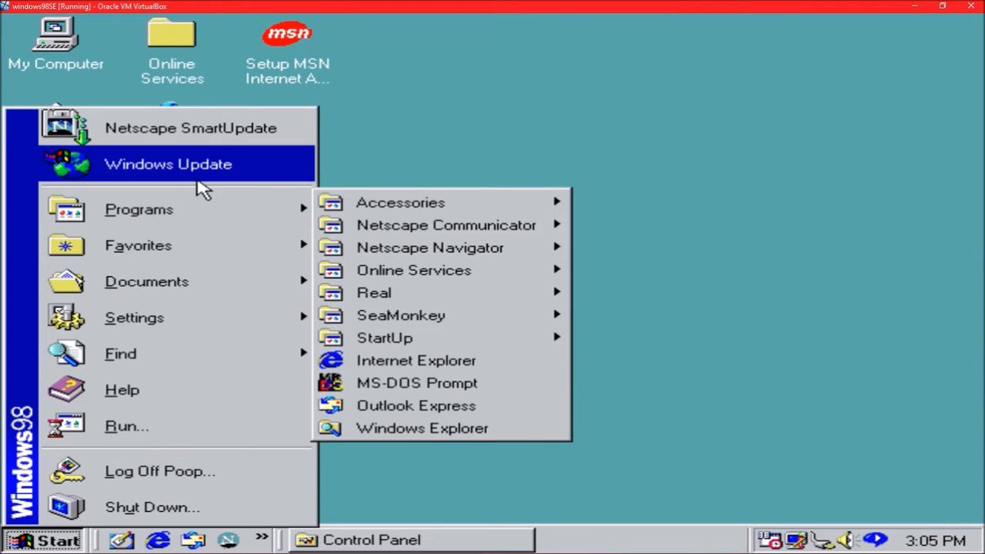
mouse_move(400, 203)
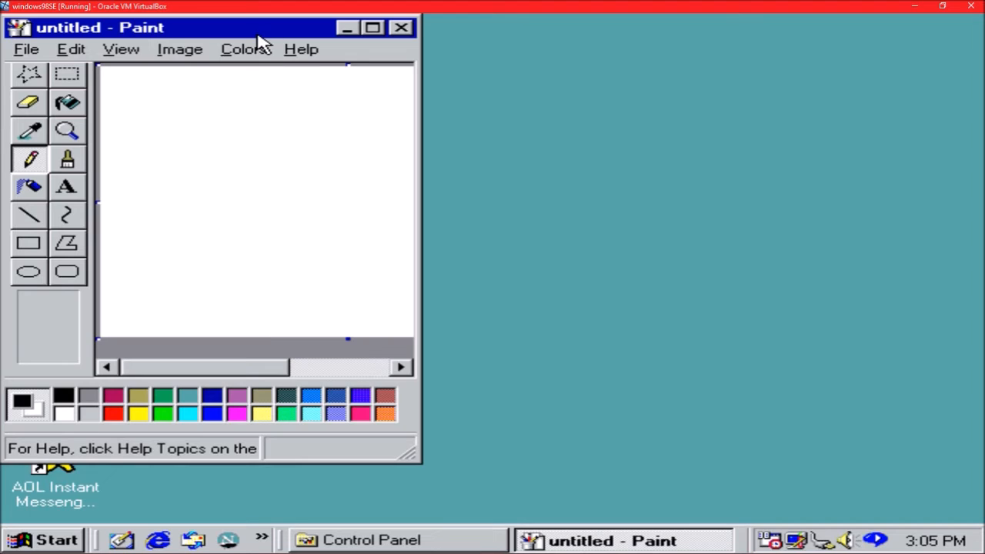
Maximize Paint, enlarge the canvas, browse Edit and File menus, then exit discarding changes
click(372, 28)
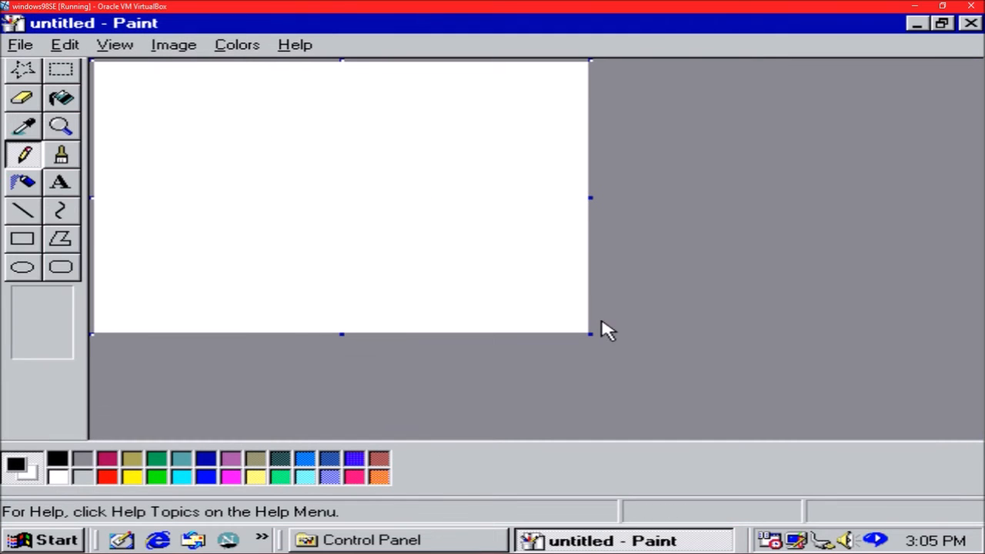
mouse_move(591, 336)
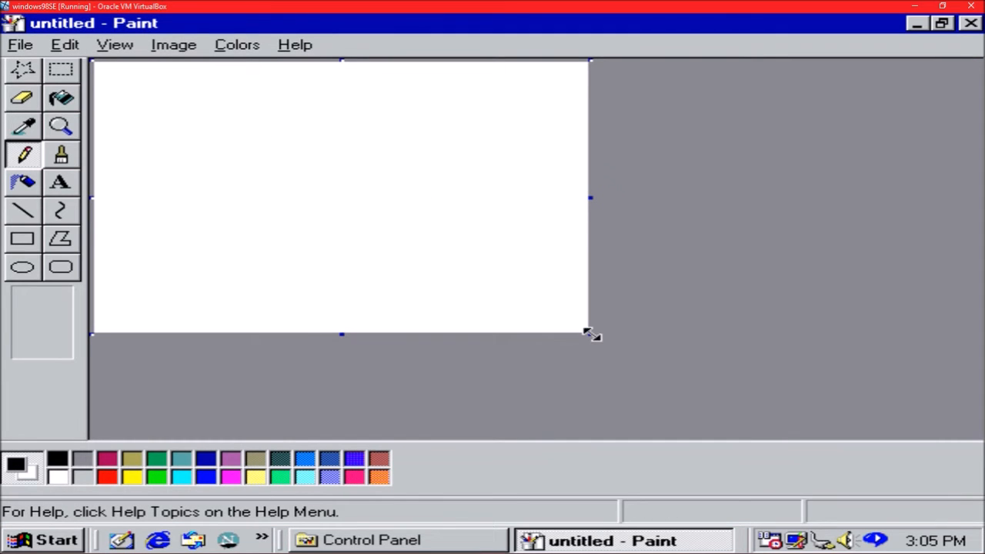
drag(288, 179, 557, 178)
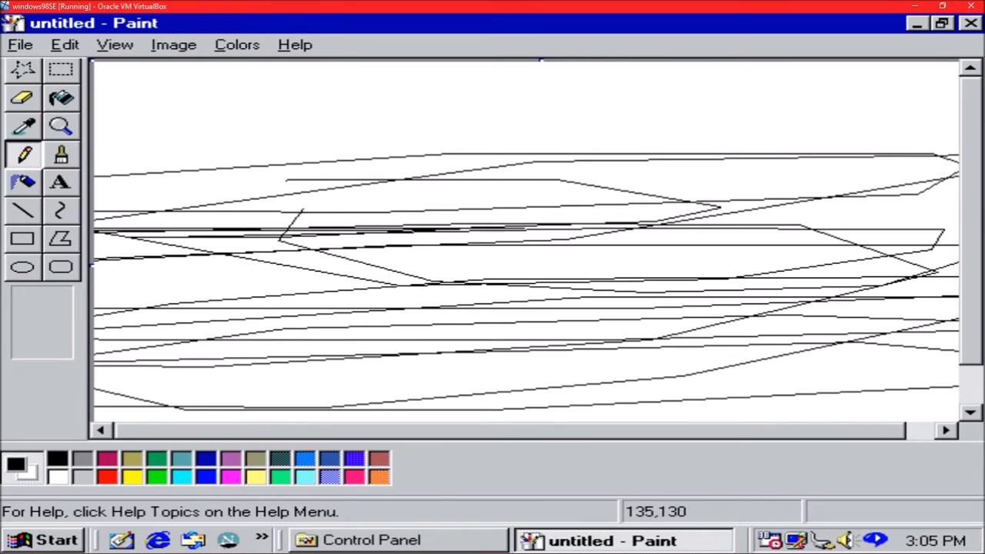
click(64, 45)
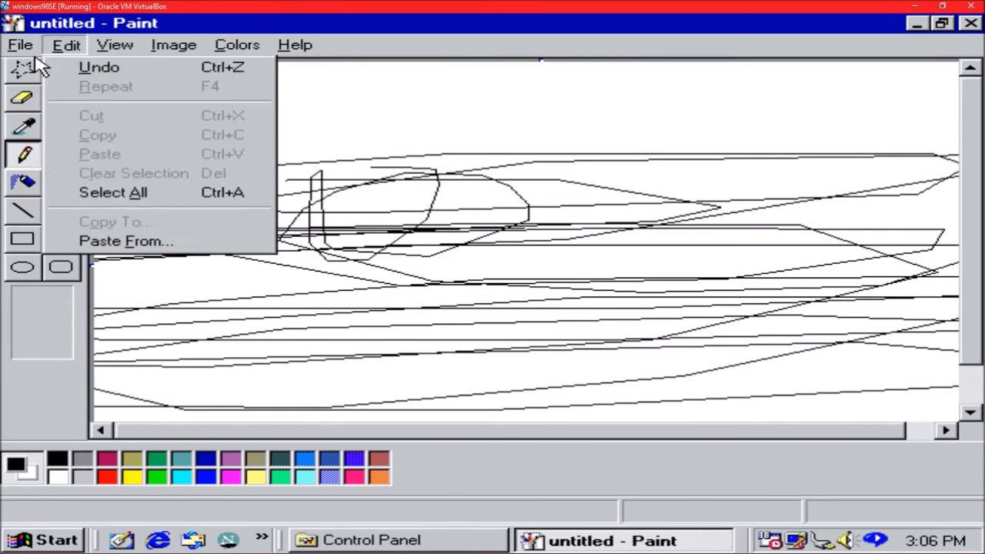
click(20, 45)
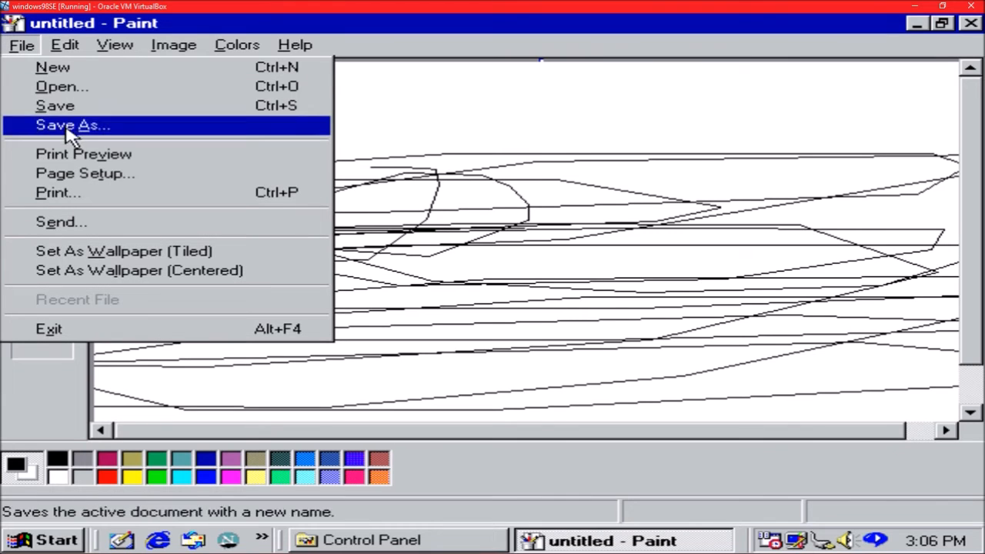
mouse_move(138, 354)
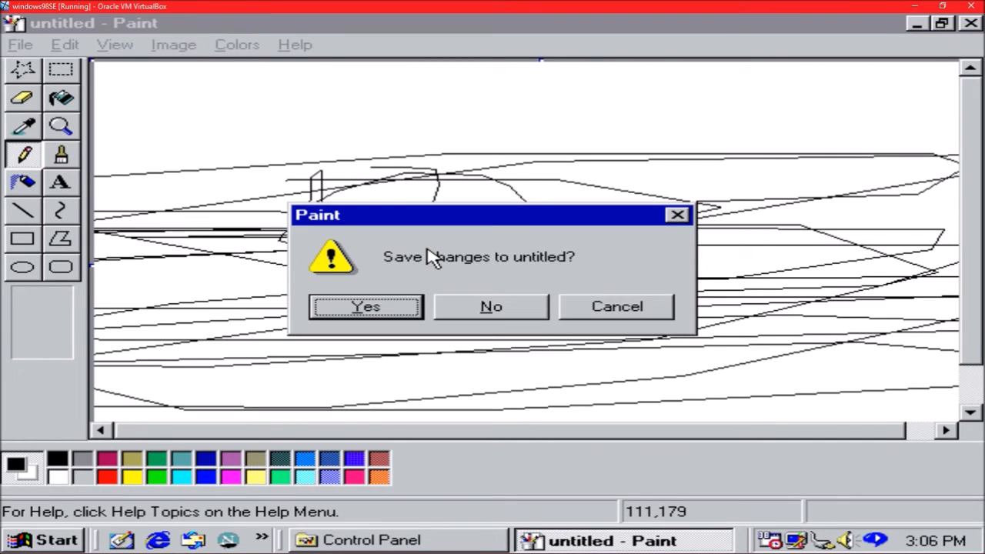
click(489, 306)
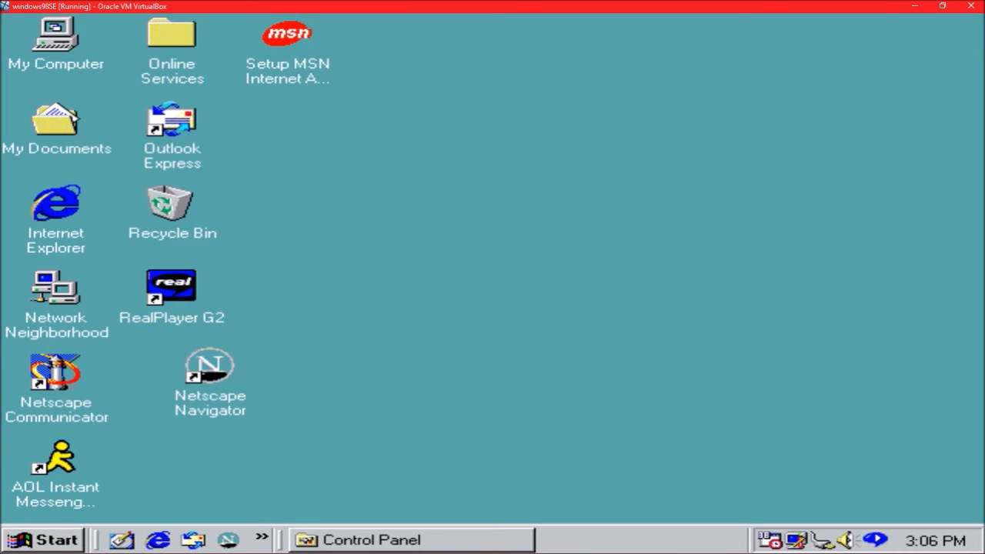
Run Netscape Navigator (Safe Mode) from Start > Programs and dismiss the missing M.DLL error
click(43, 539)
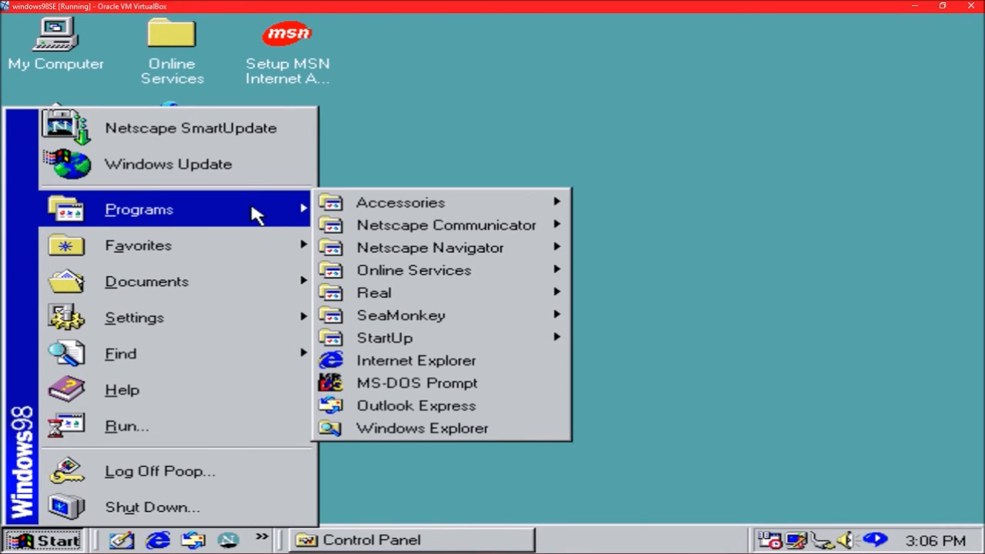
mouse_move(397, 261)
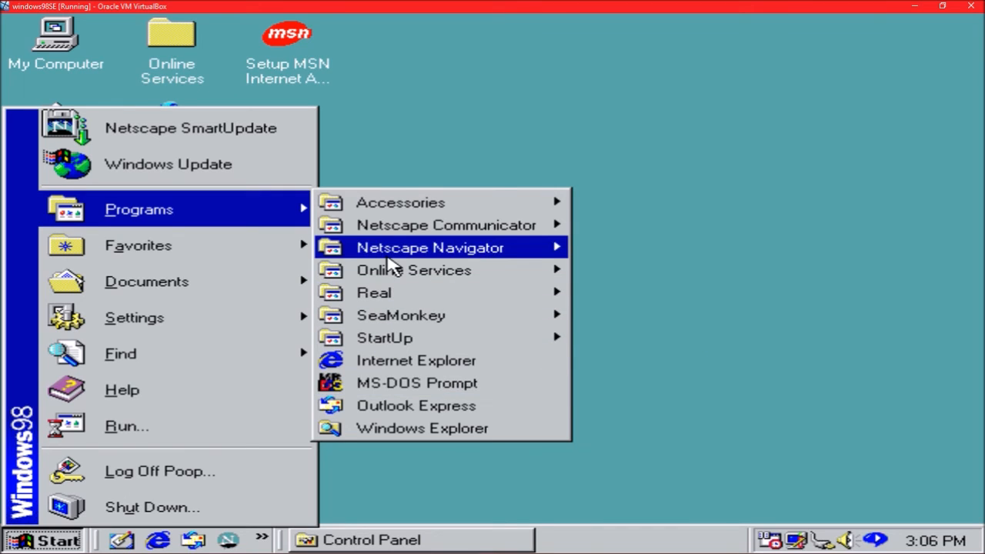
mouse_move(414, 271)
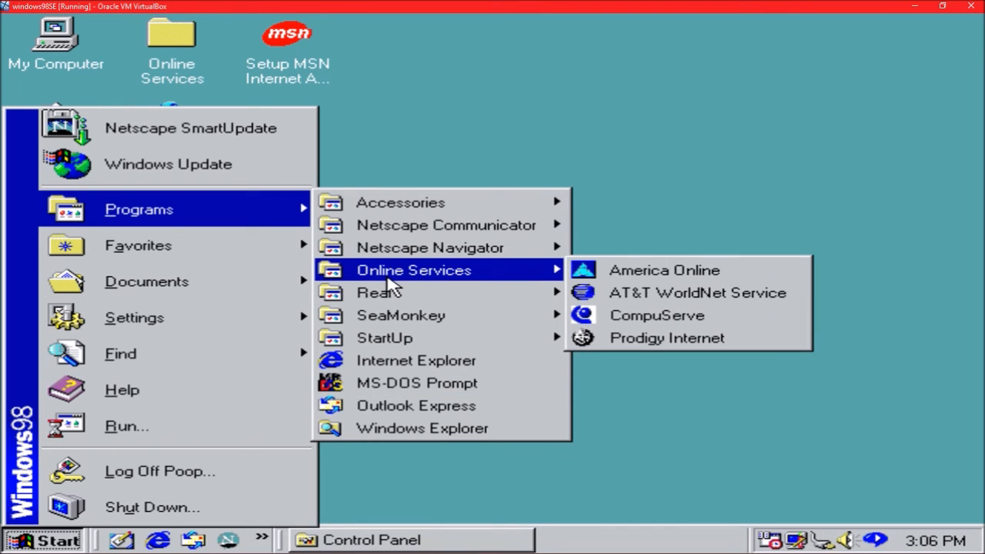
mouse_move(431, 246)
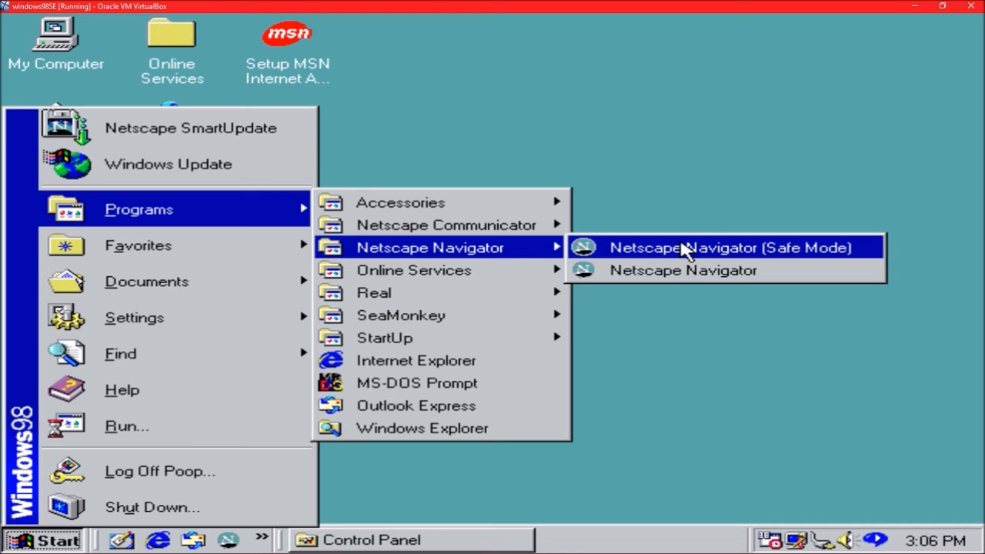
click(726, 246)
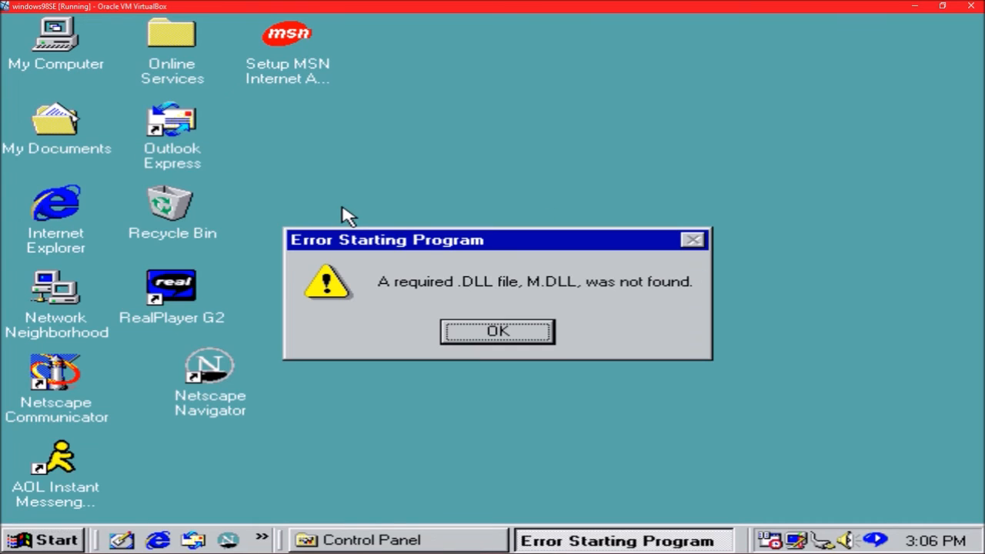
click(497, 330)
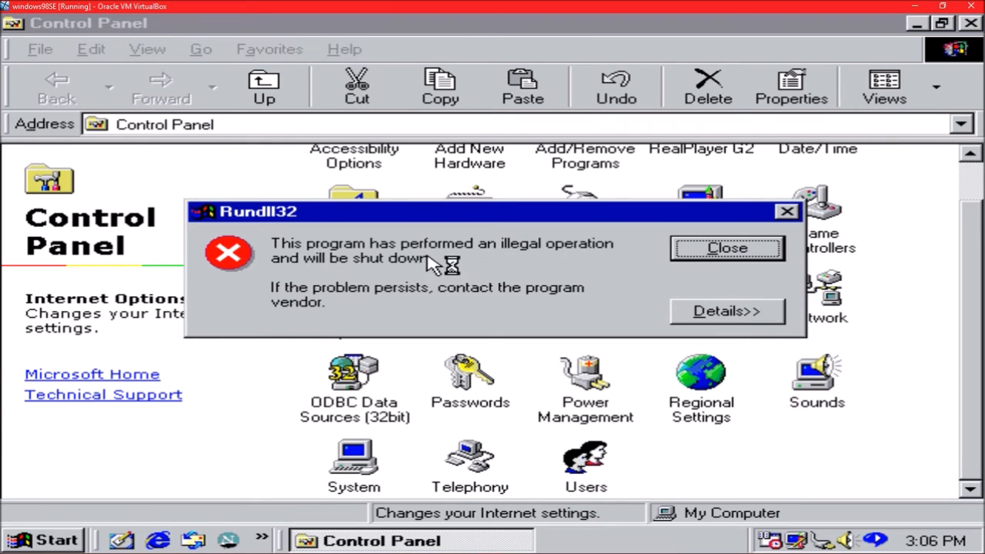
Dismiss the Rundll32 error, attempt Mouse settings, dismiss its crash, and close Control Panel
click(726, 247)
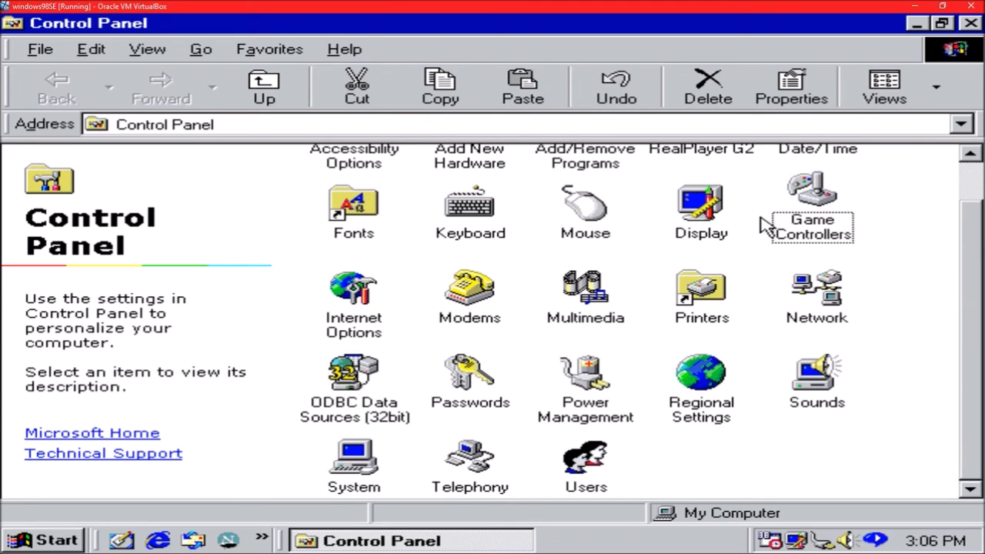
click(585, 208)
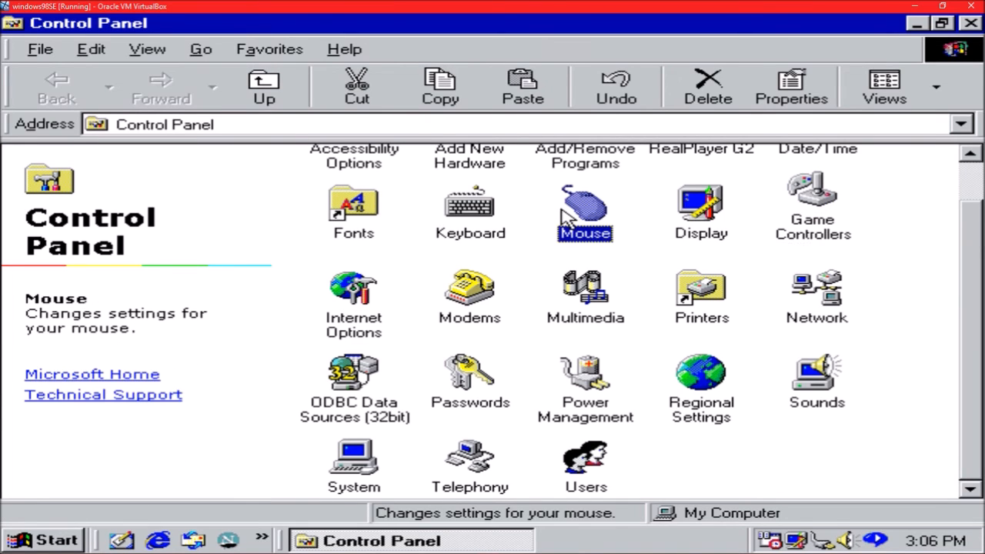
double_click(585, 213)
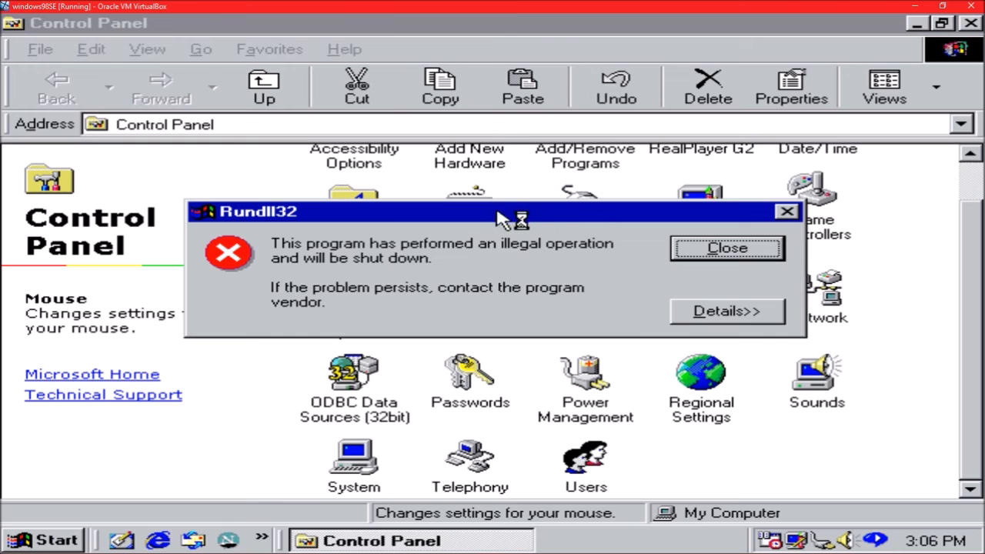
click(727, 248)
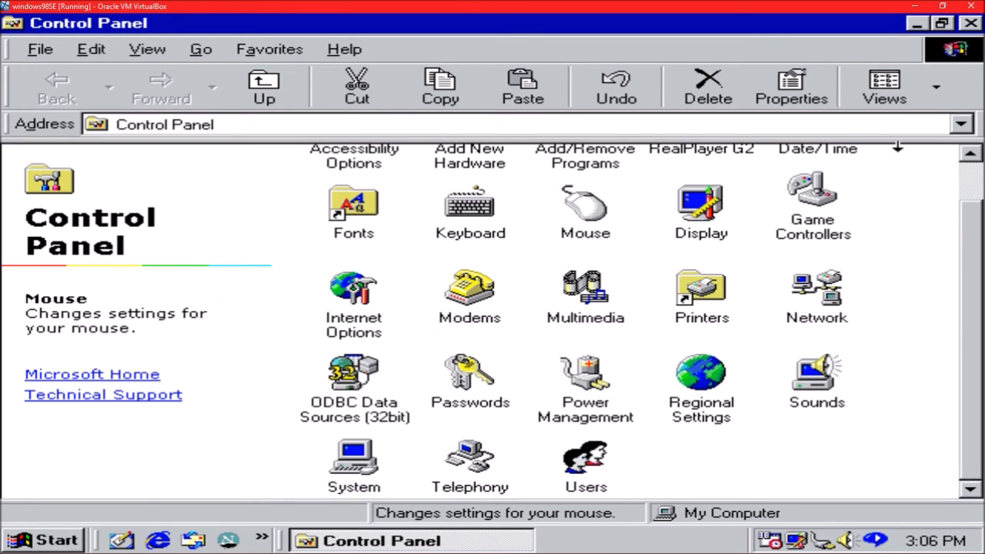
click(973, 23)
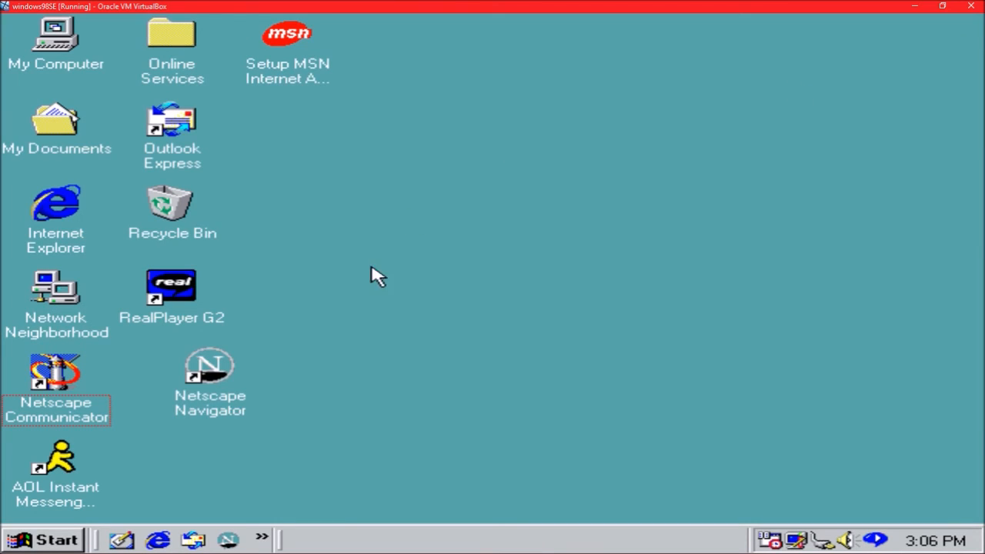
click(43, 538)
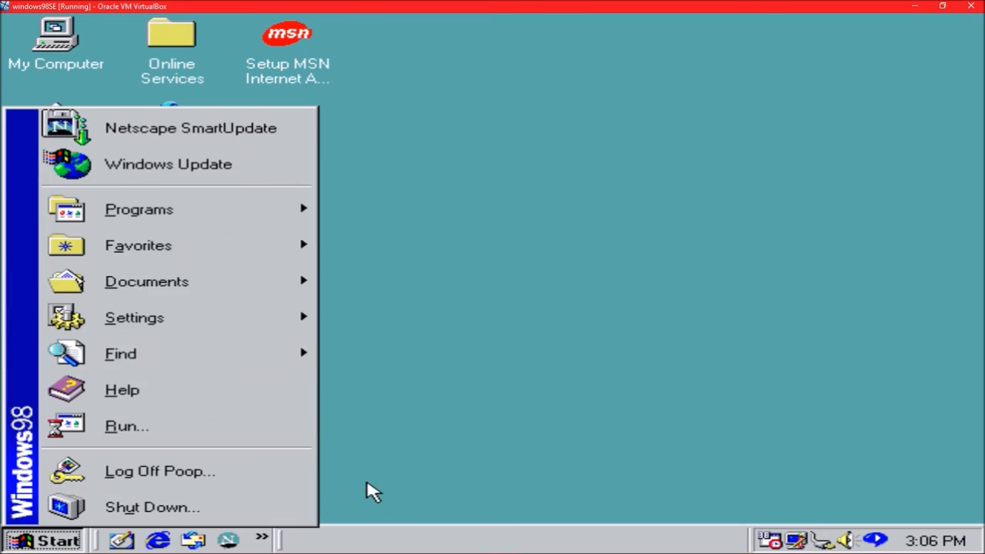
click(151, 506)
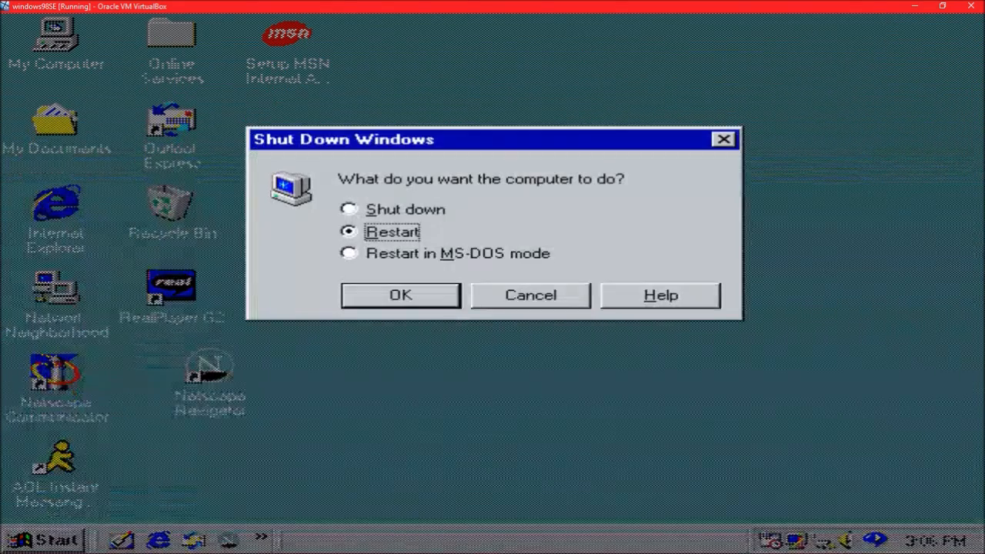
click(400, 295)
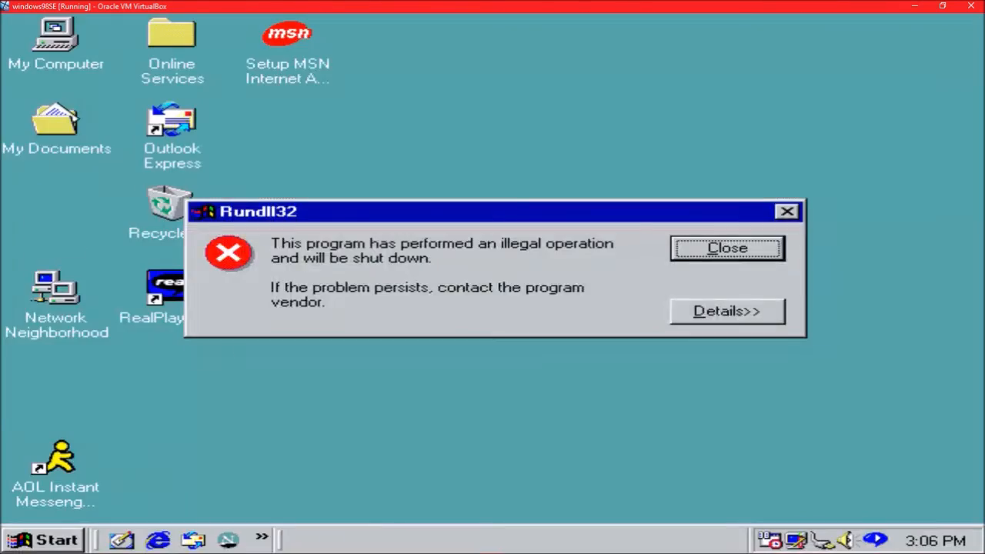
click(726, 248)
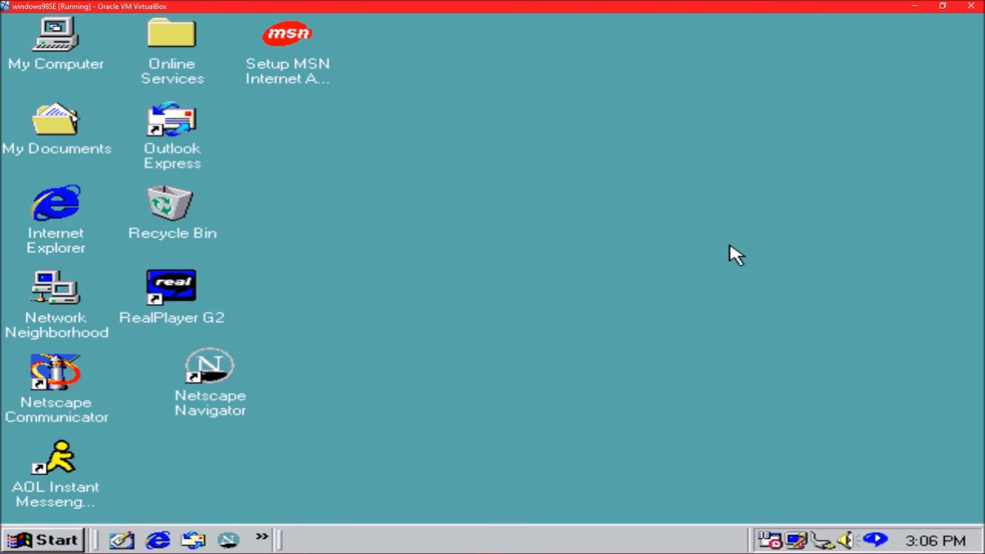
click(56, 388)
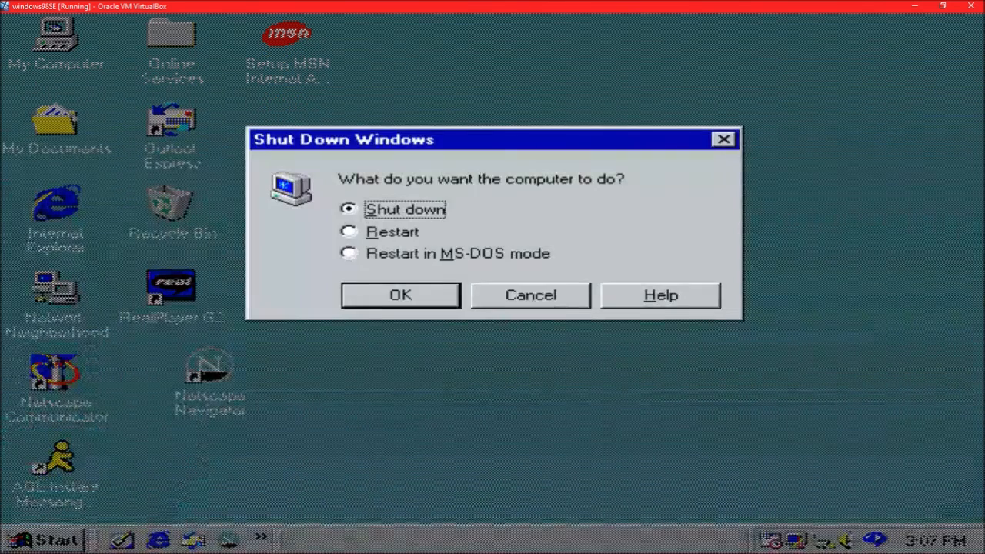
click(529, 295)
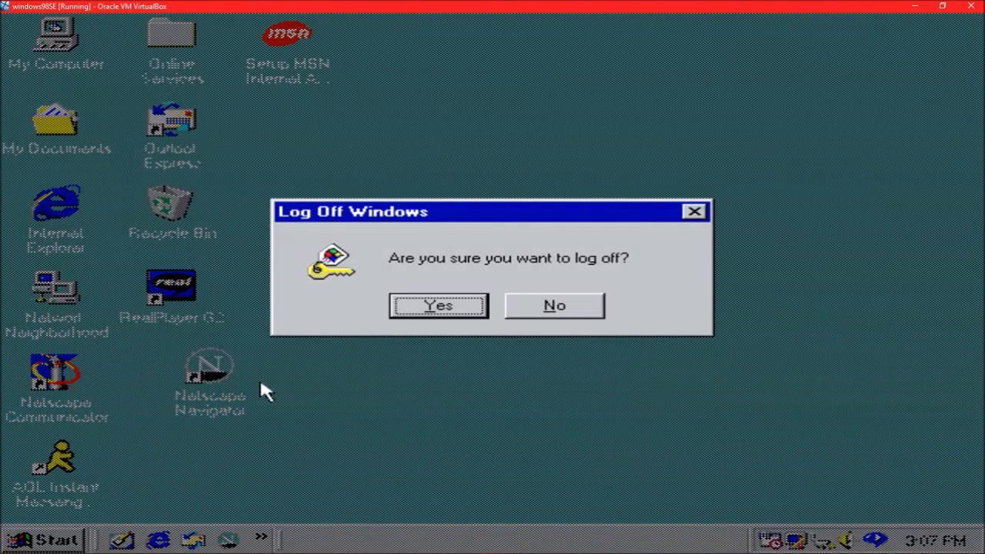
click(438, 305)
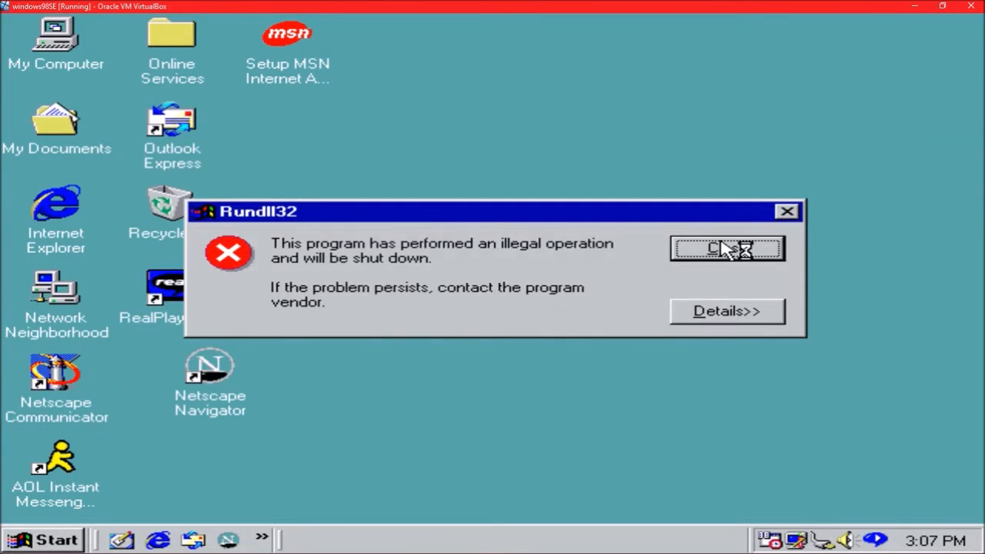
click(727, 249)
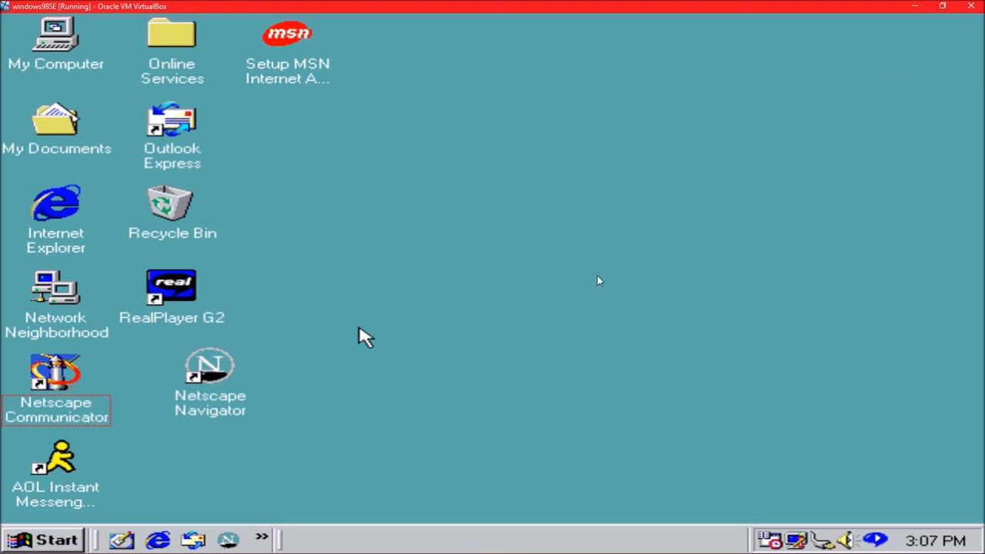